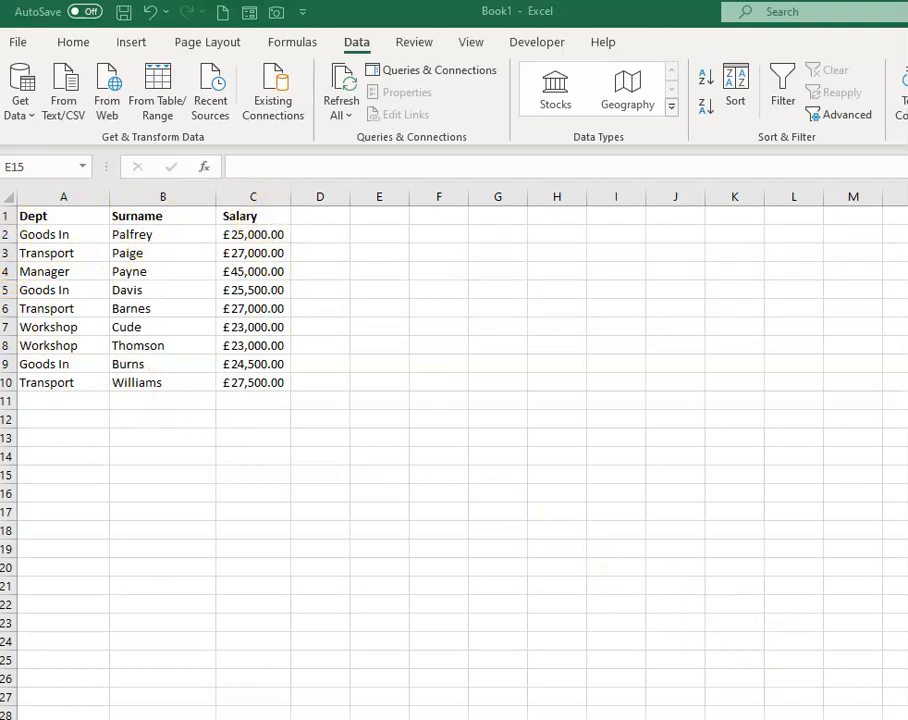
Enter the labels Selection, Salary and Dept in cells A12, A13 and A14.
click(378, 473)
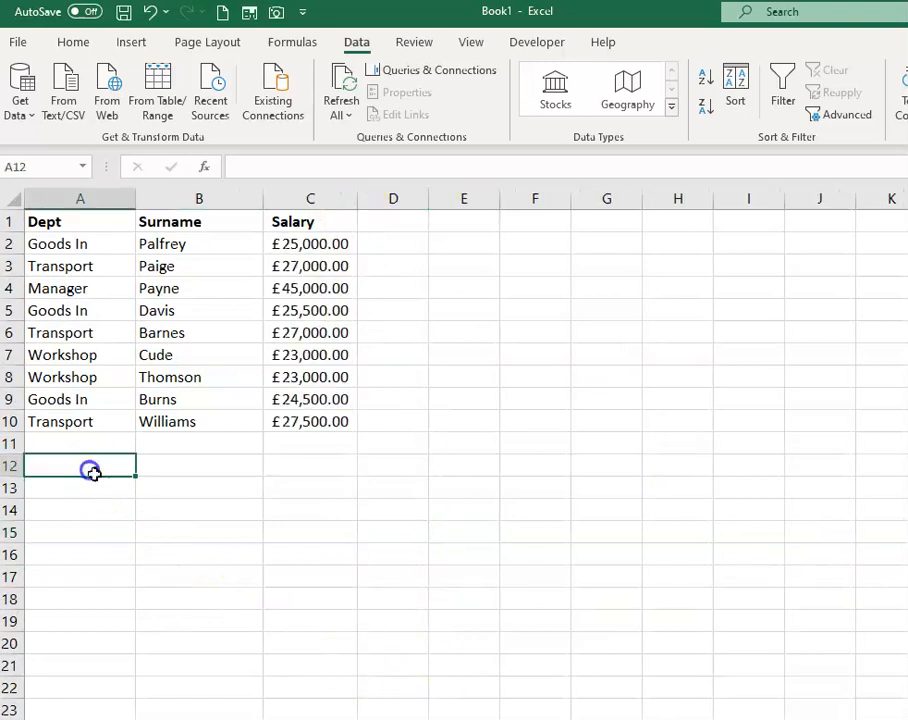
text(Sele)
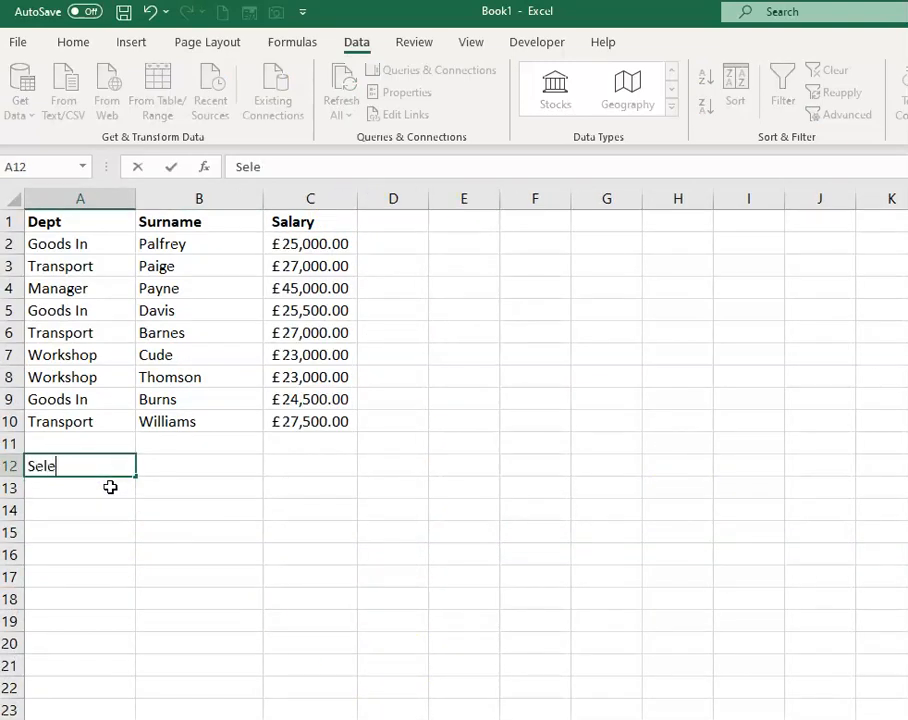
text(ction)
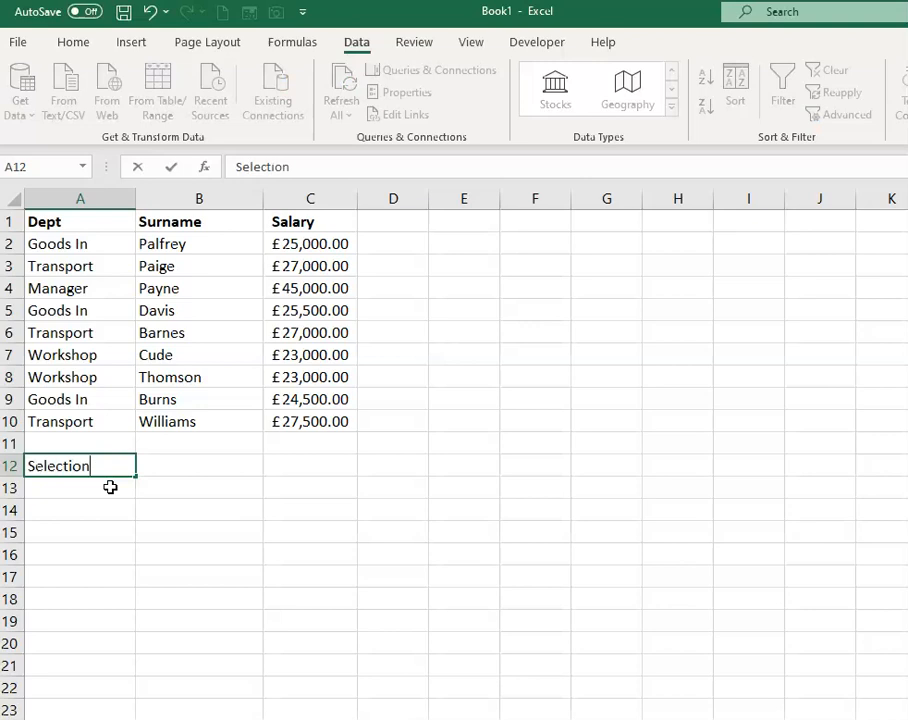
key(Enter)
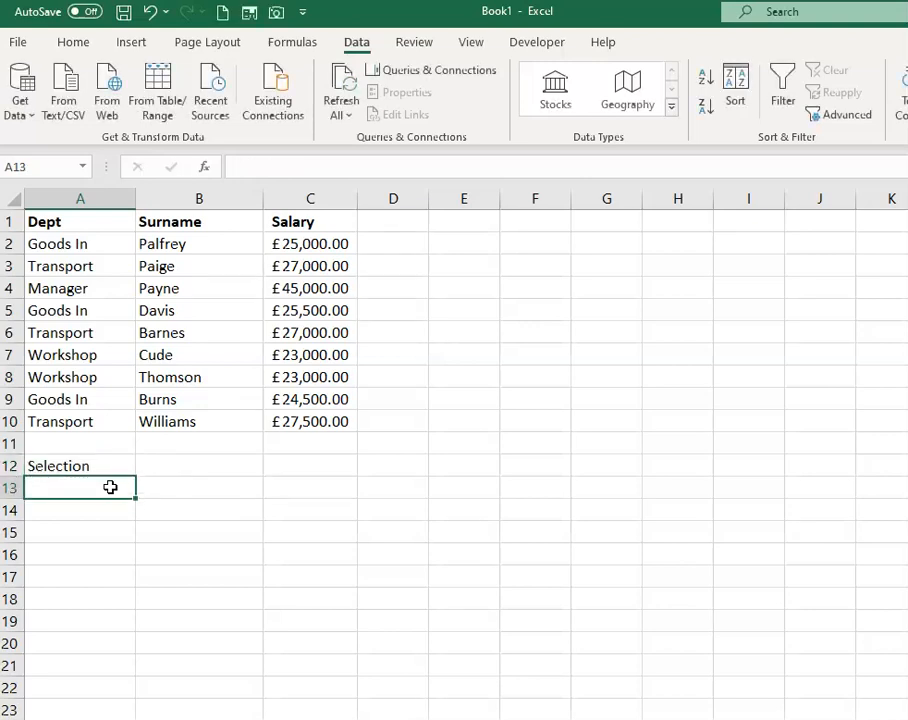
text(Salary)
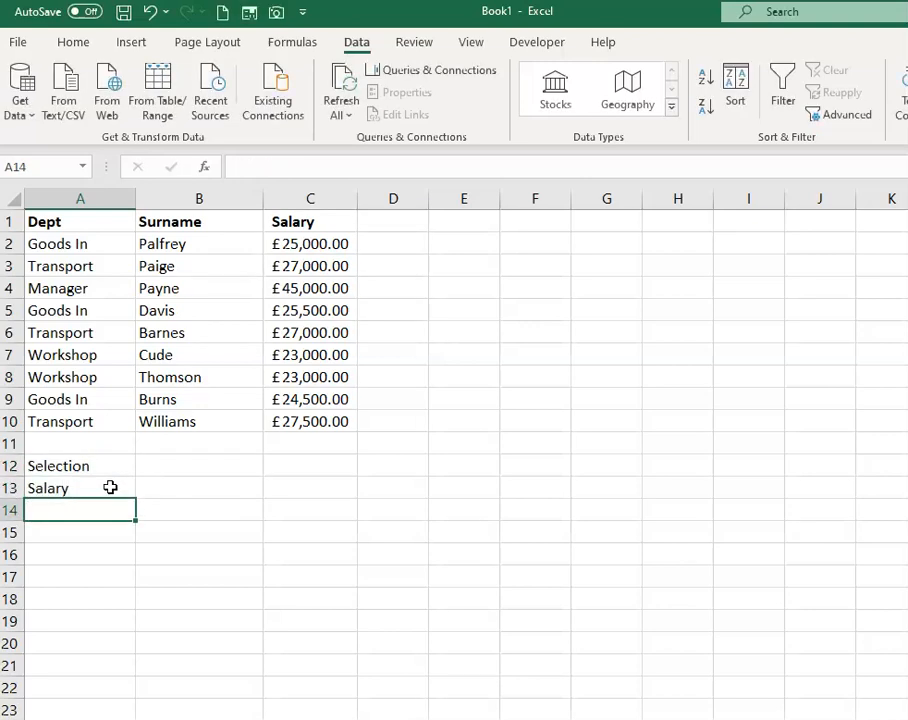
text(Dept)
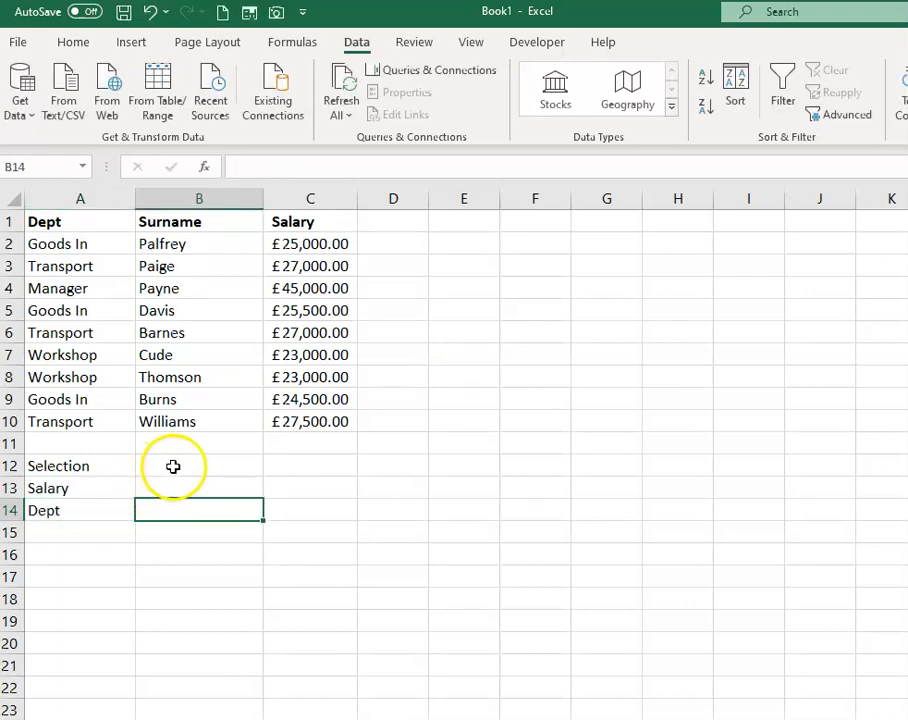
Pick Davis from the surname dropdown list in cell B12.
click(199, 465)
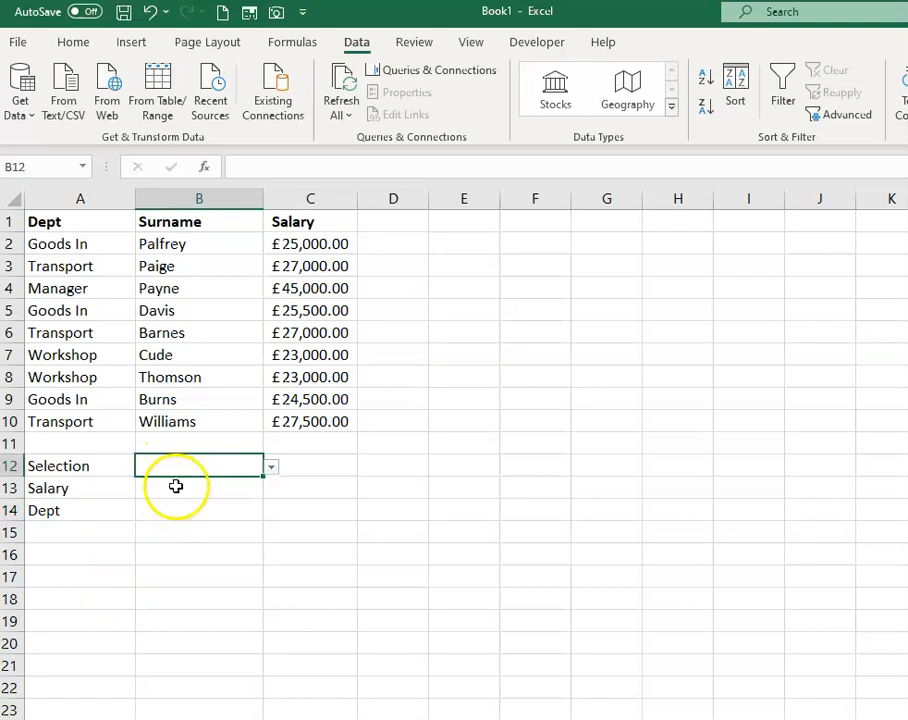
mouse_move(174, 509)
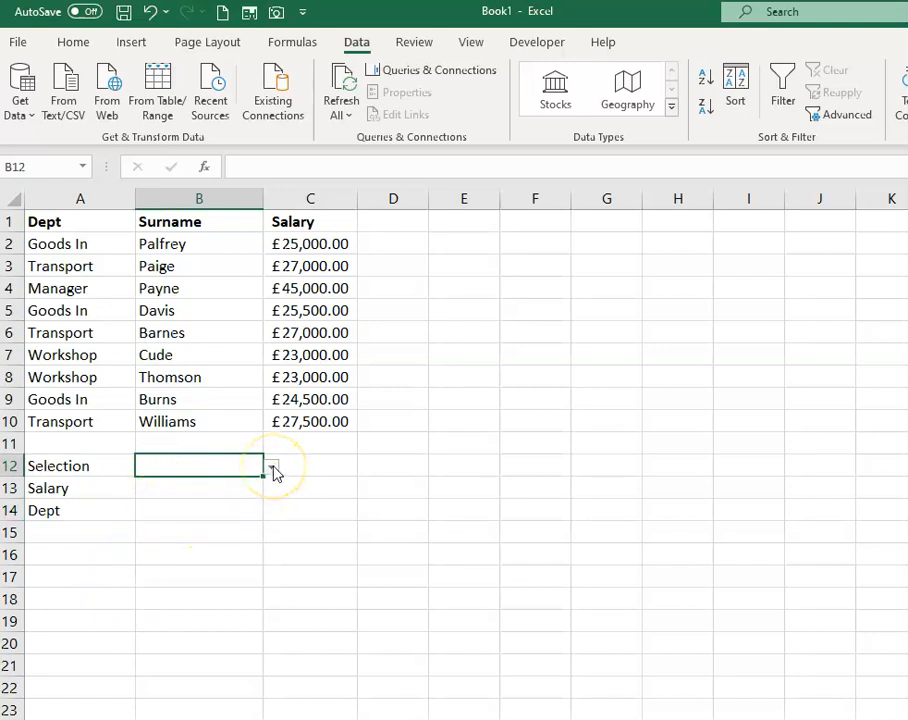
click(270, 466)
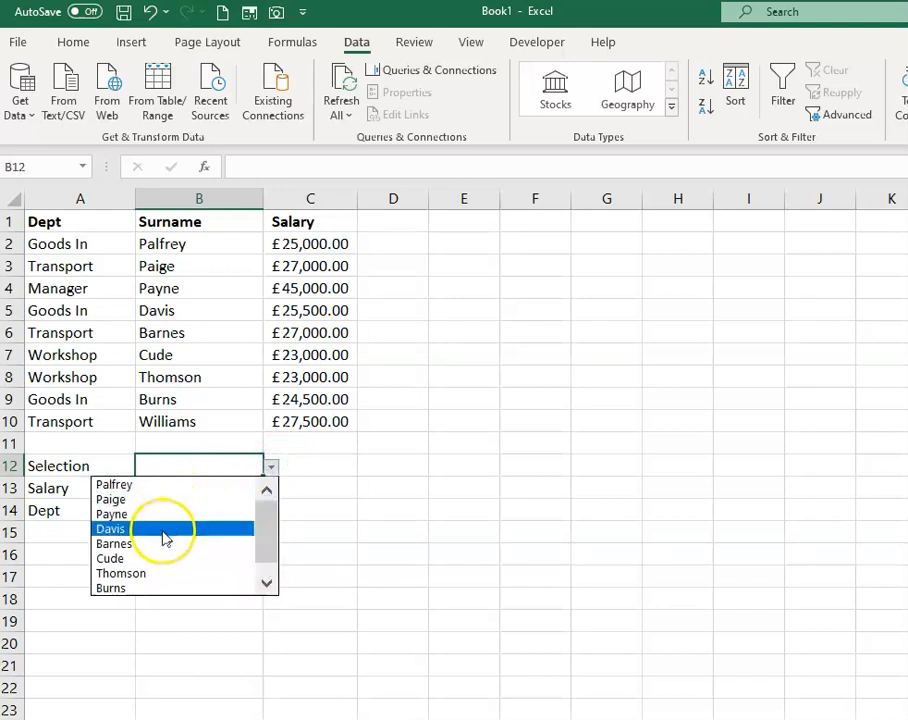
click(115, 527)
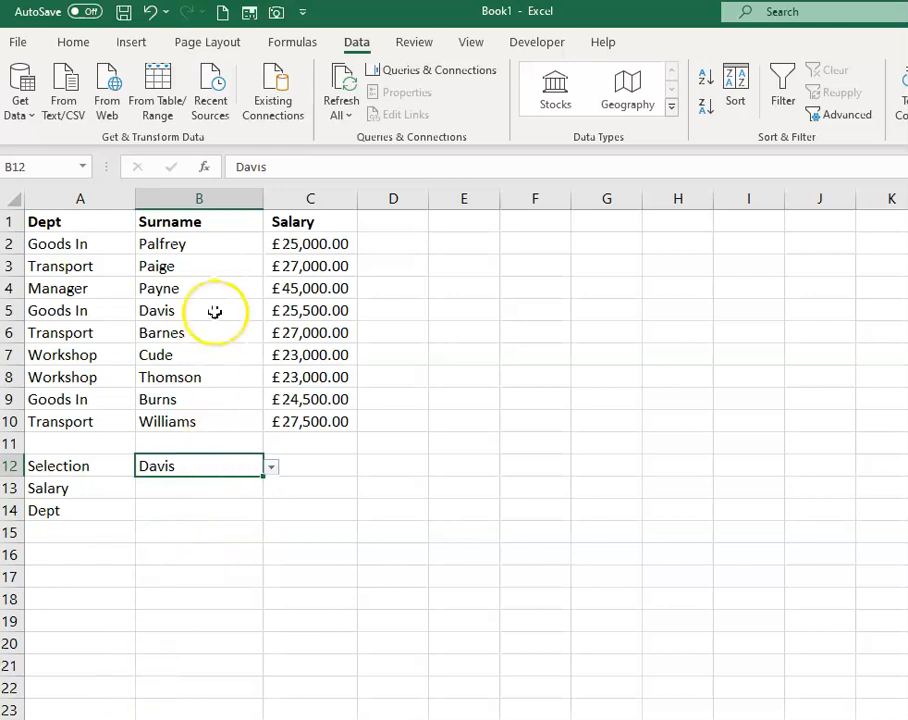
mouse_move(173, 499)
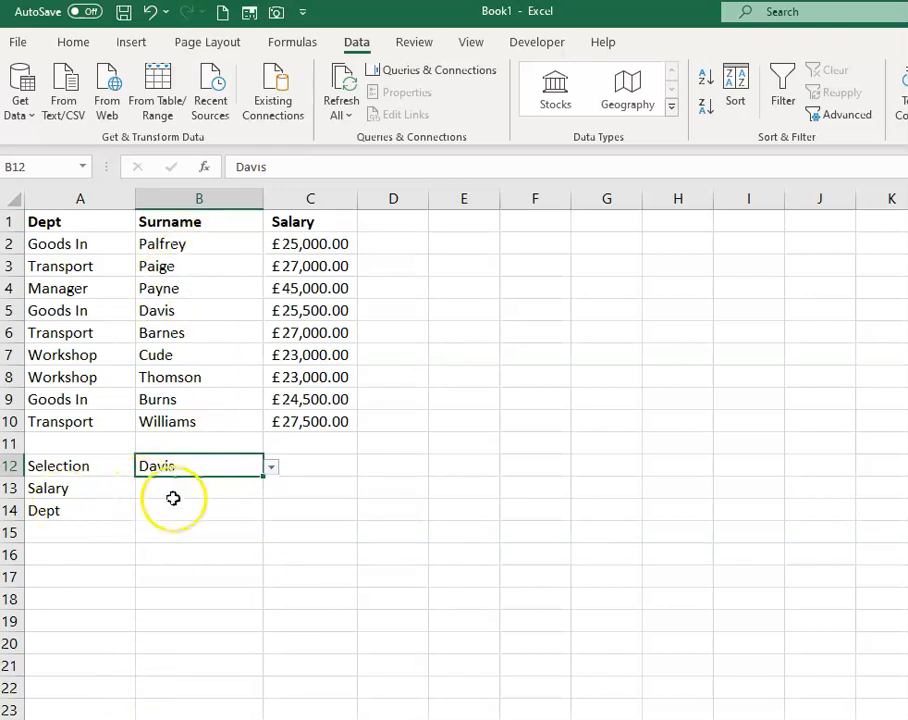
click(198, 510)
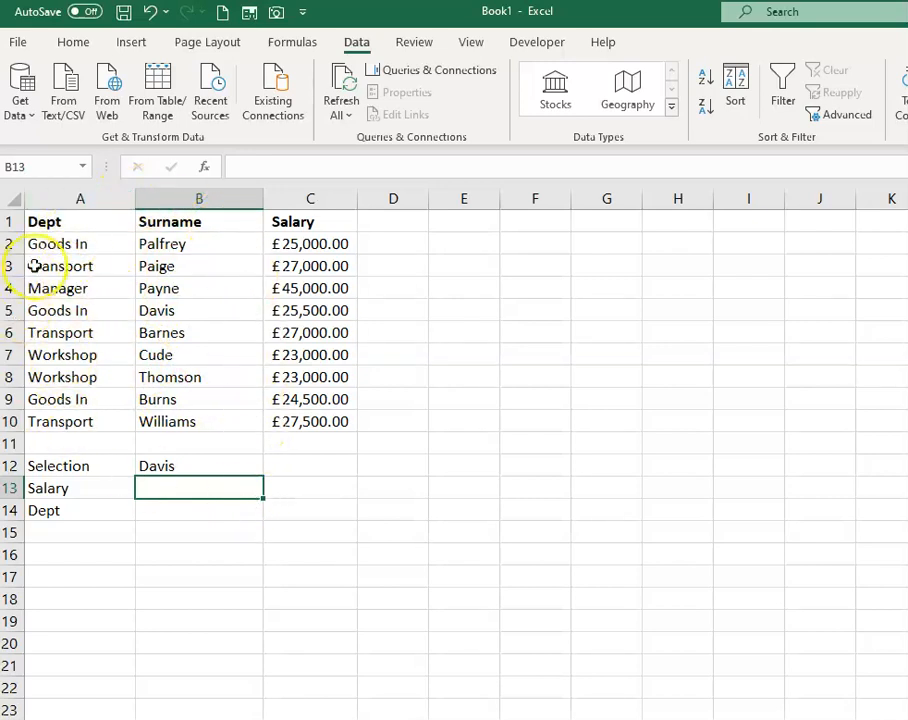
mouse_move(193, 484)
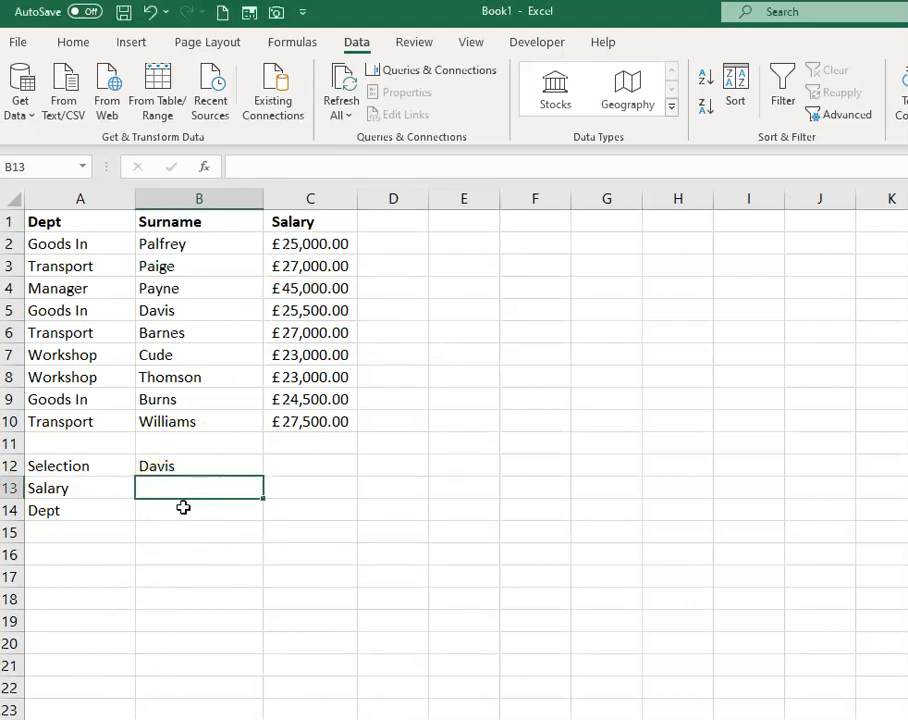
Enter =INDEX(A2:C10,4,3) in B13 to return Davis's salary, 25500.
text(=index)
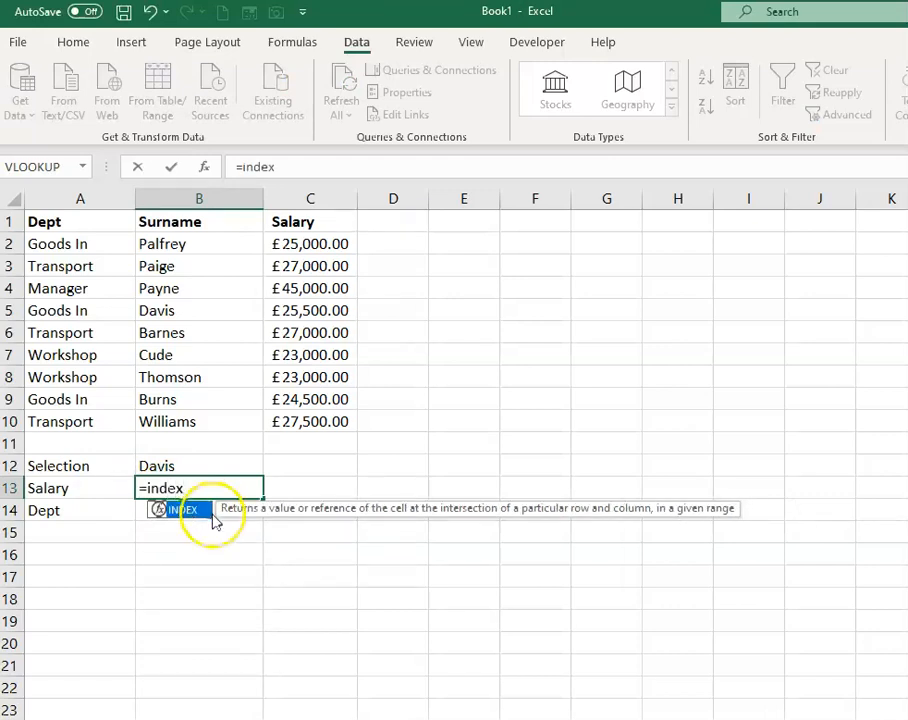
mouse_move(338, 518)
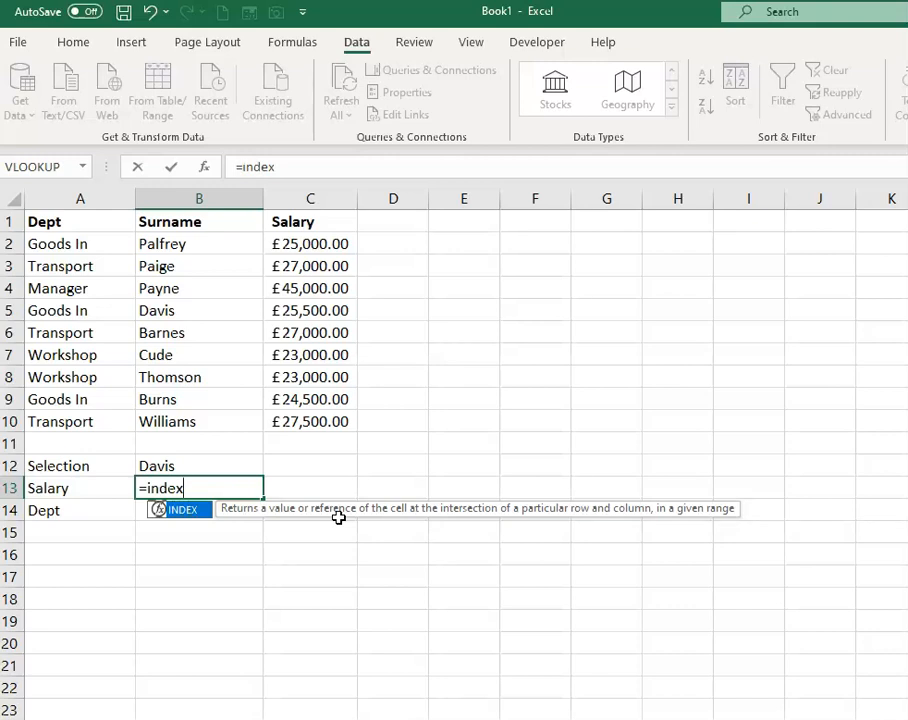
text(()
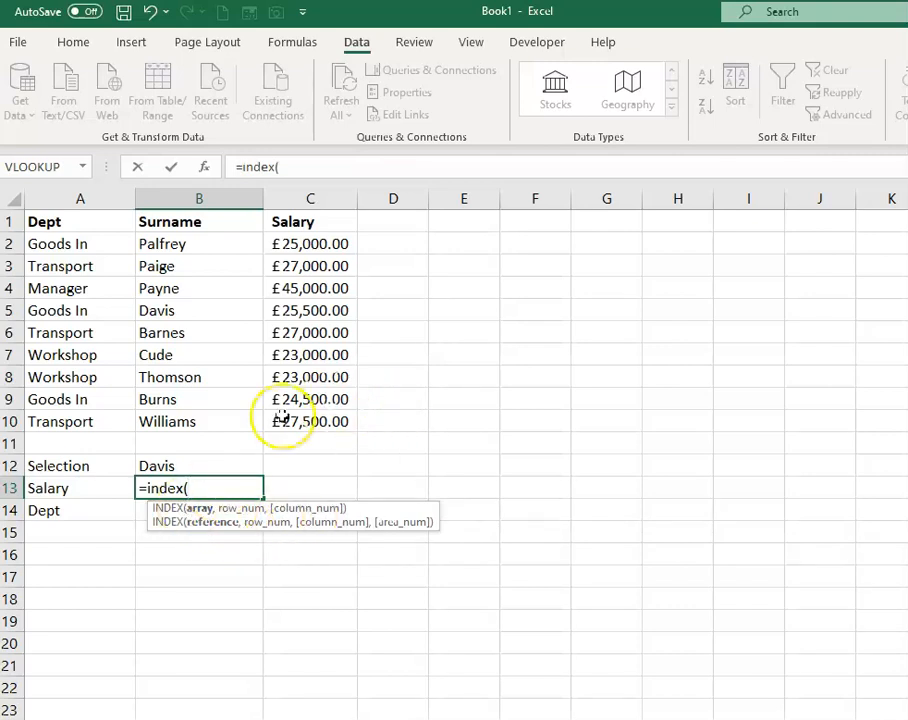
click(310, 421)
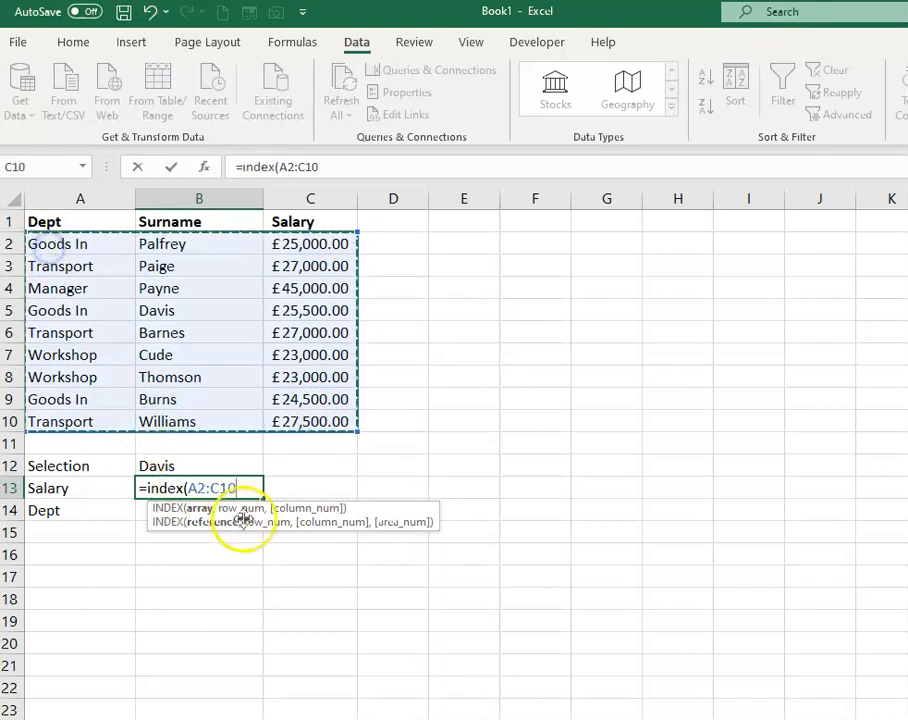
text(,)
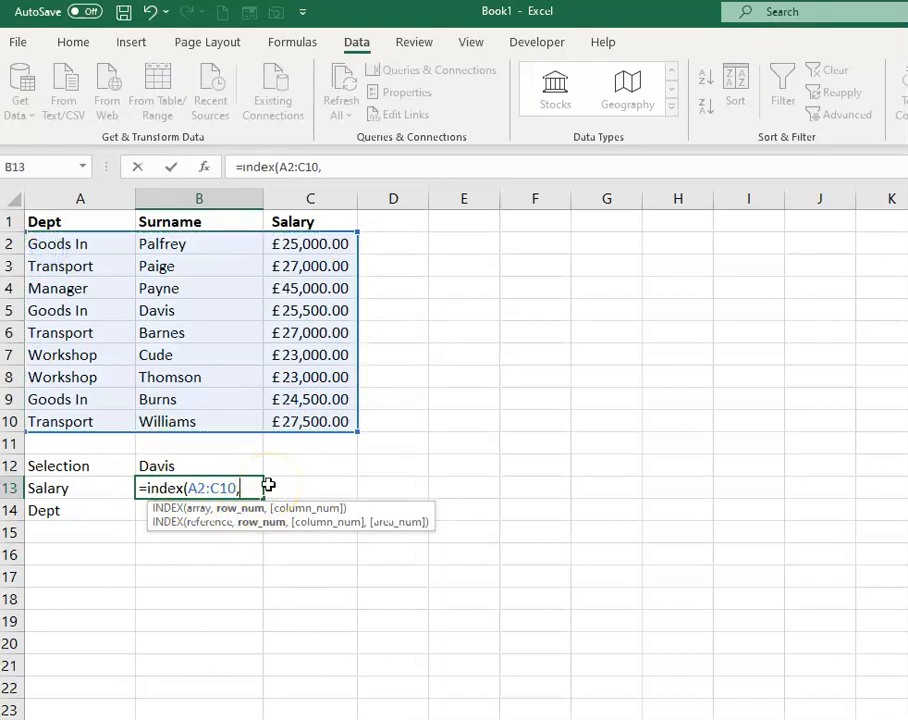
mouse_move(253, 525)
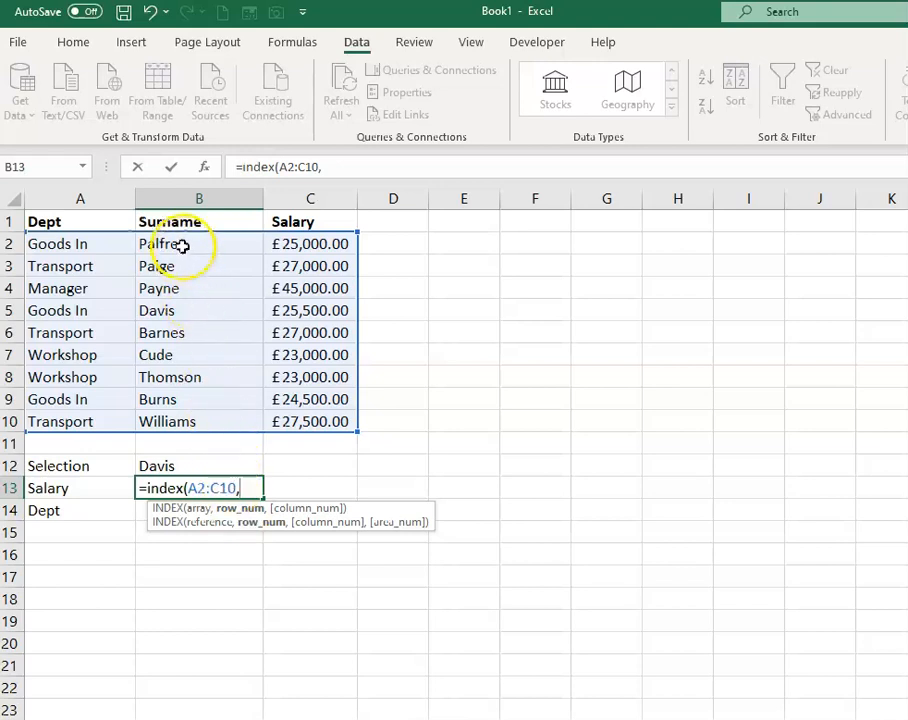
mouse_move(186, 320)
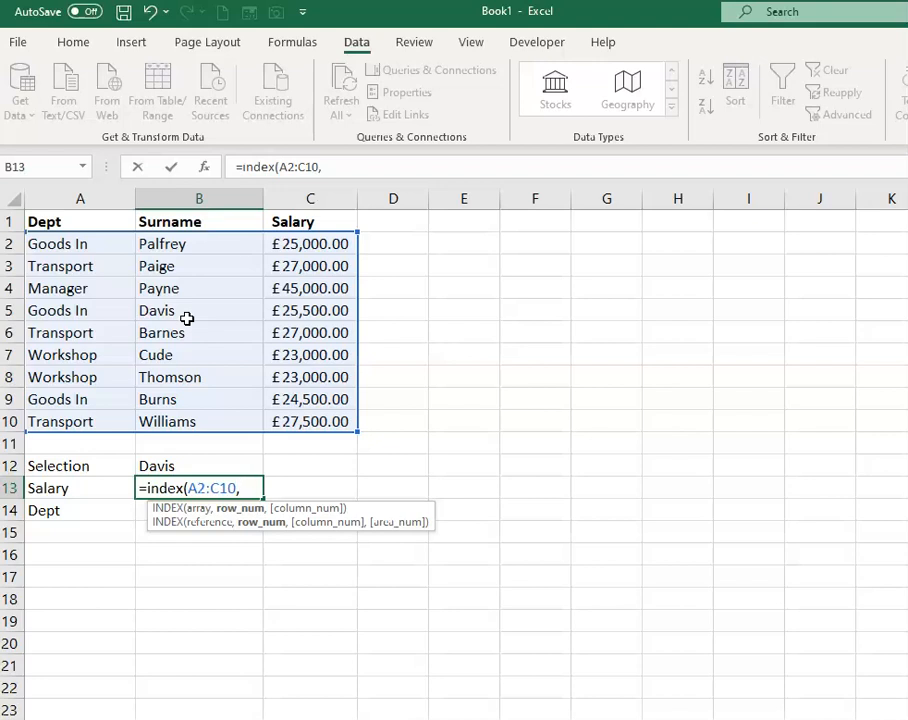
text(4)
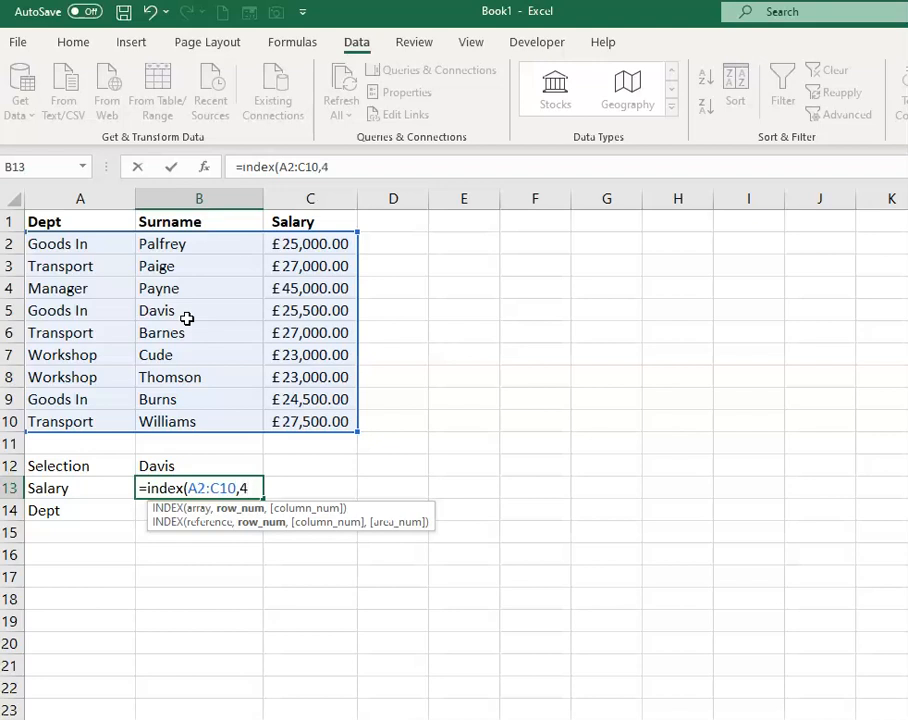
text(,)
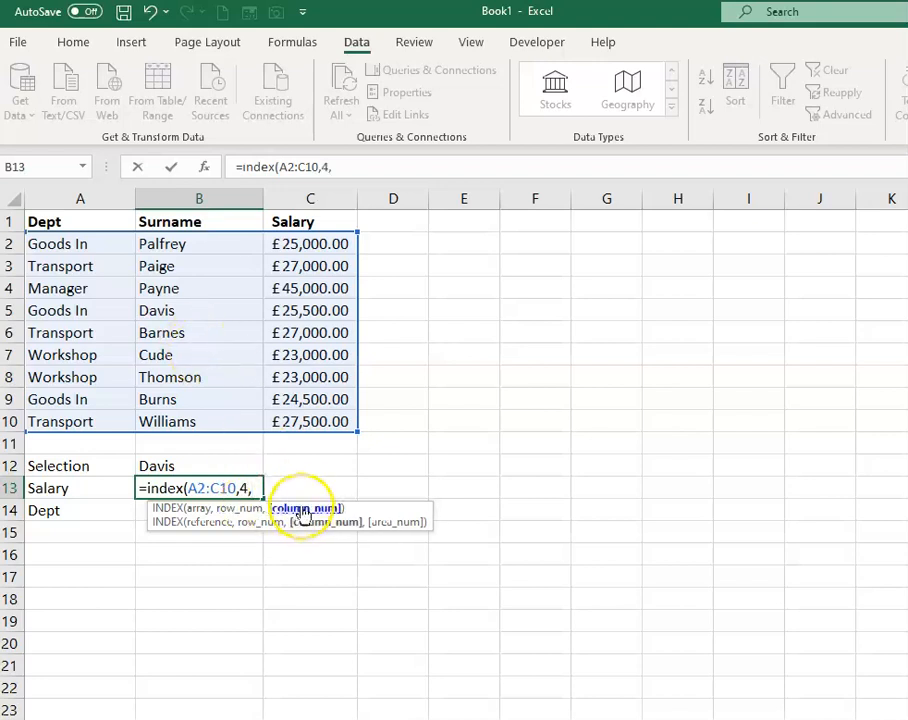
mouse_move(60, 288)
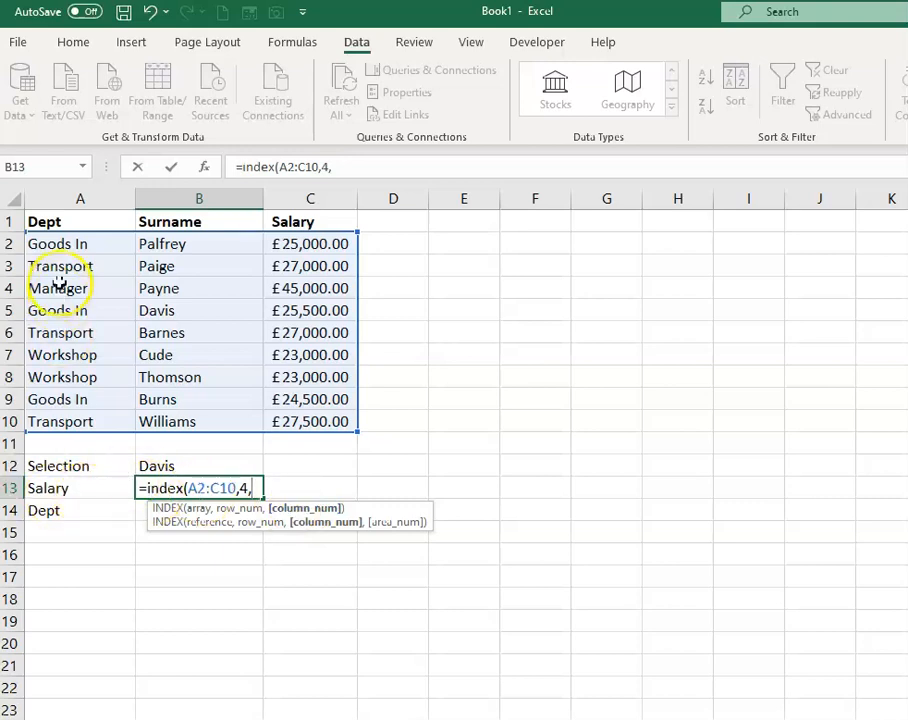
mouse_move(323, 322)
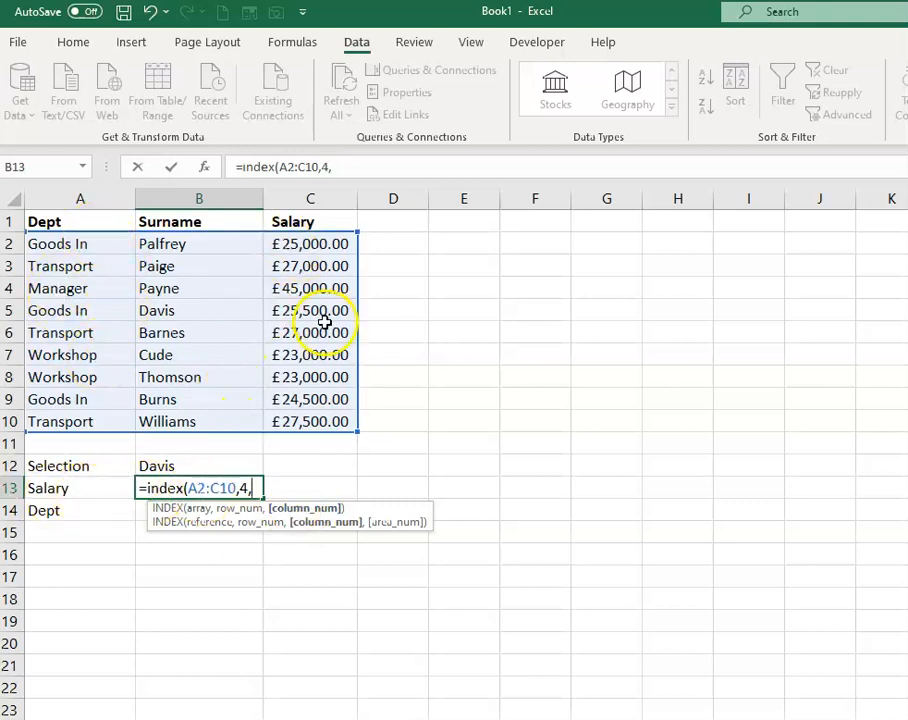
text(3))
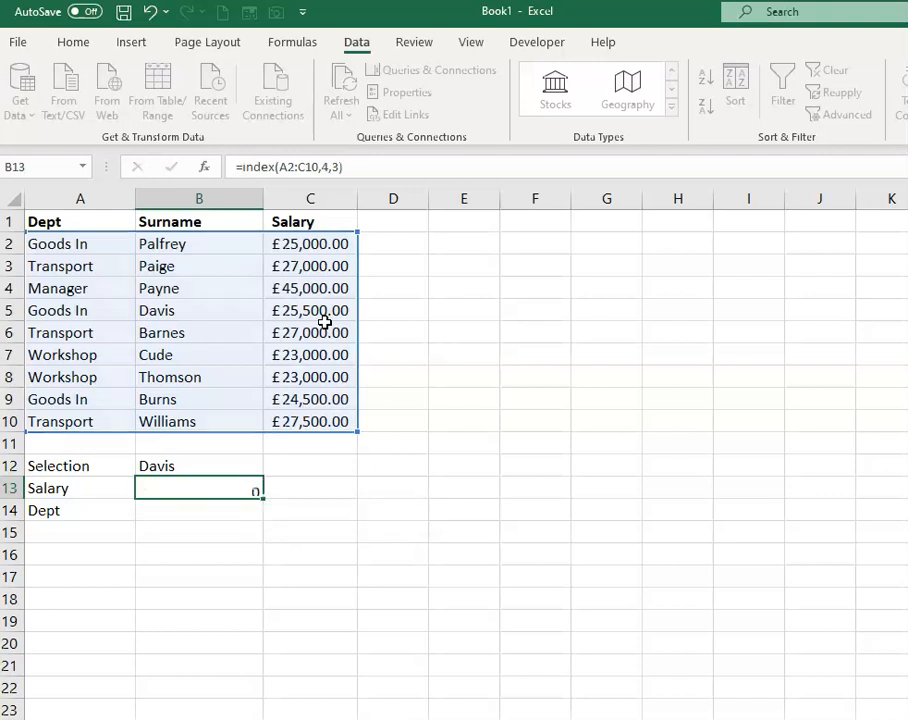
key(Enter)
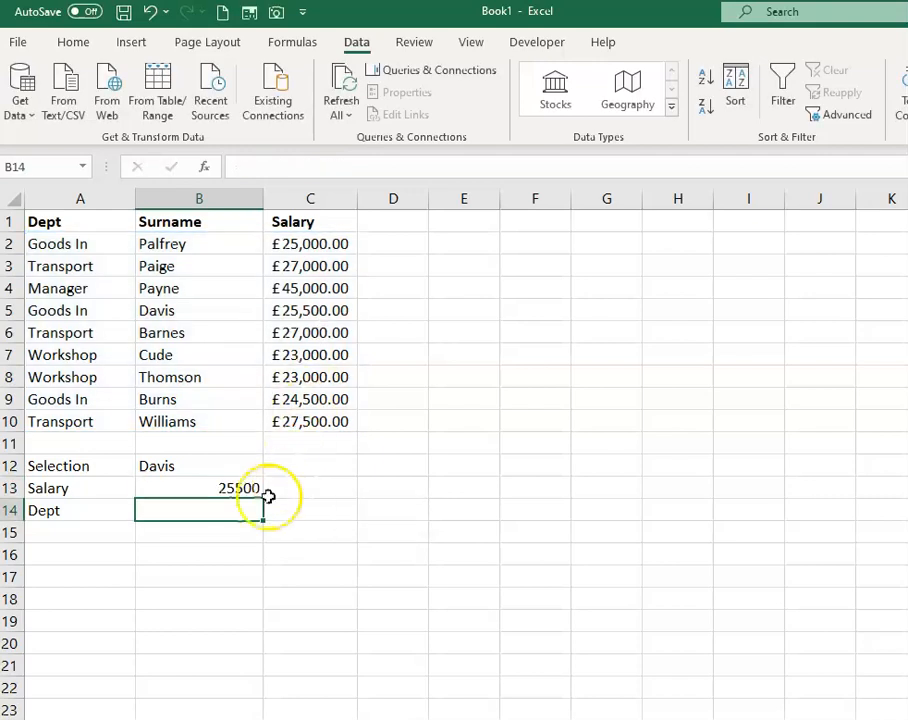
mouse_move(234, 325)
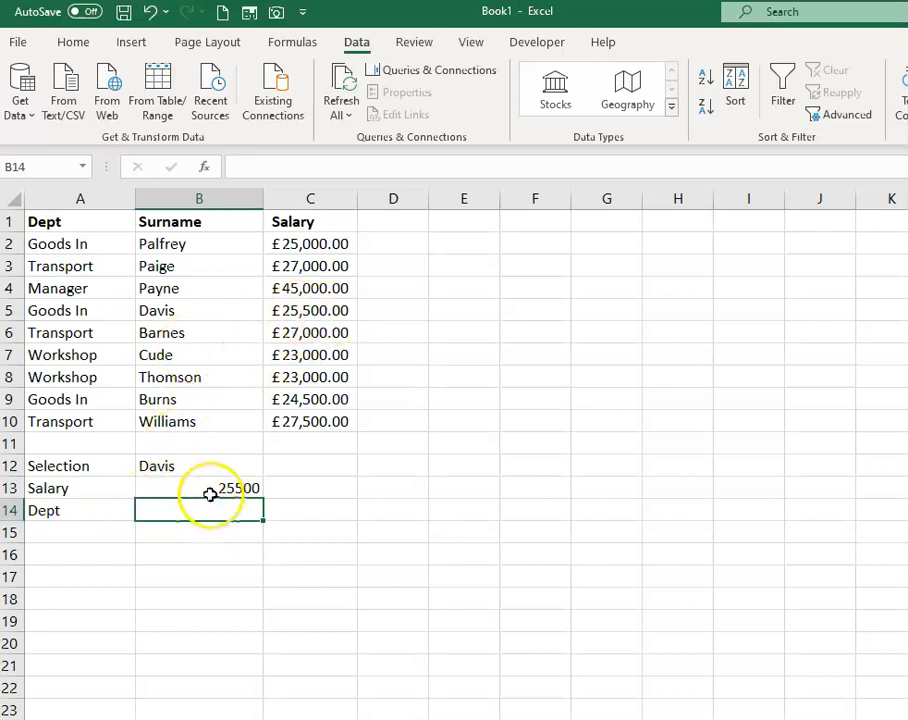
click(199, 488)
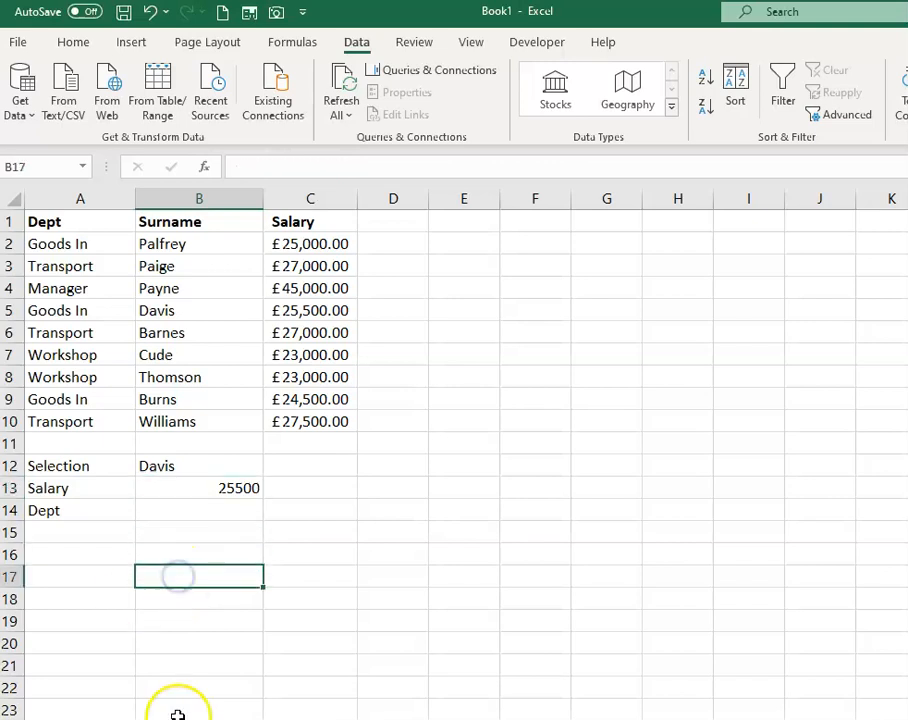
Type =MATCH(B12,B2:B10,0) into B17 for an exact surname match.
text(=match)
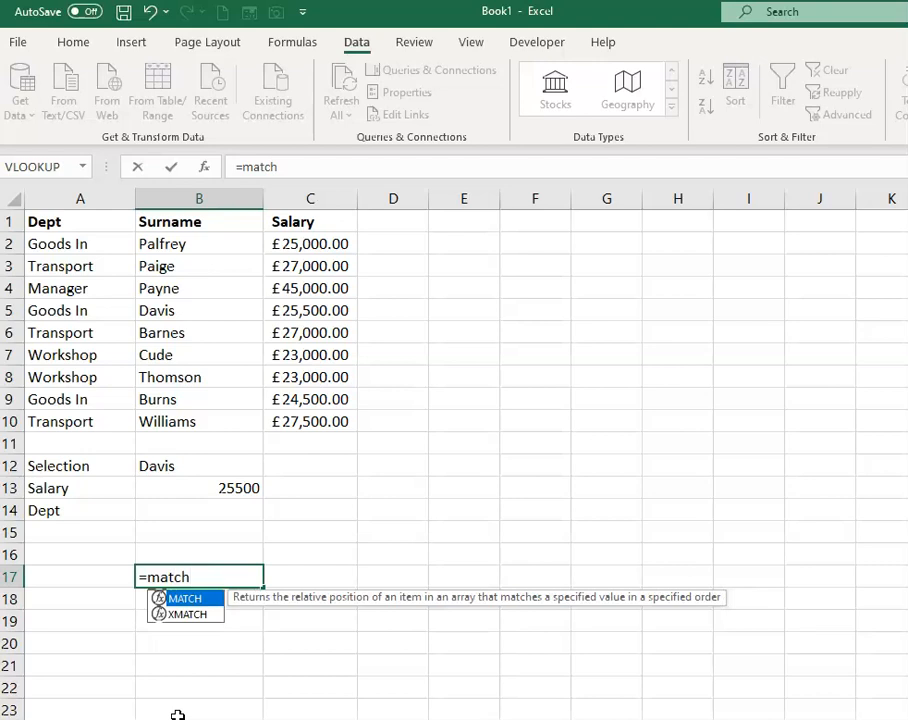
mouse_move(396, 616)
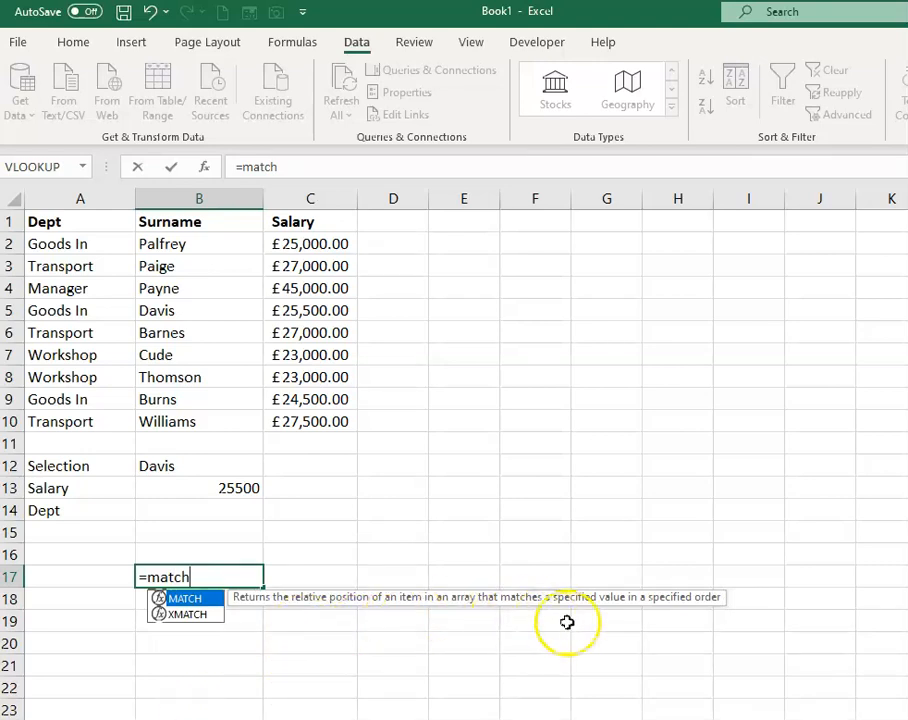
mouse_move(716, 616)
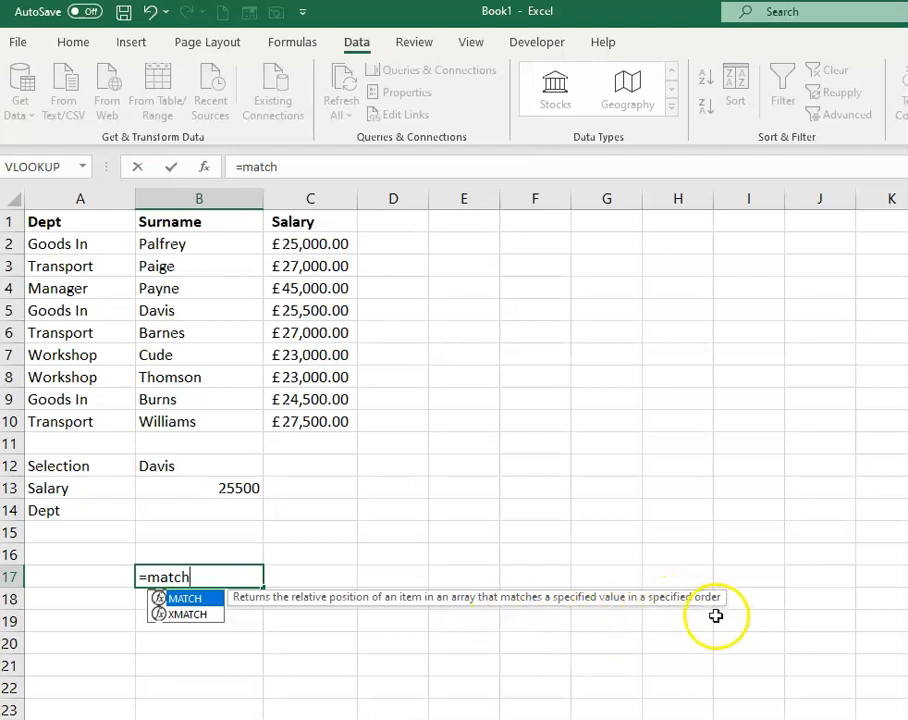
mouse_move(423, 652)
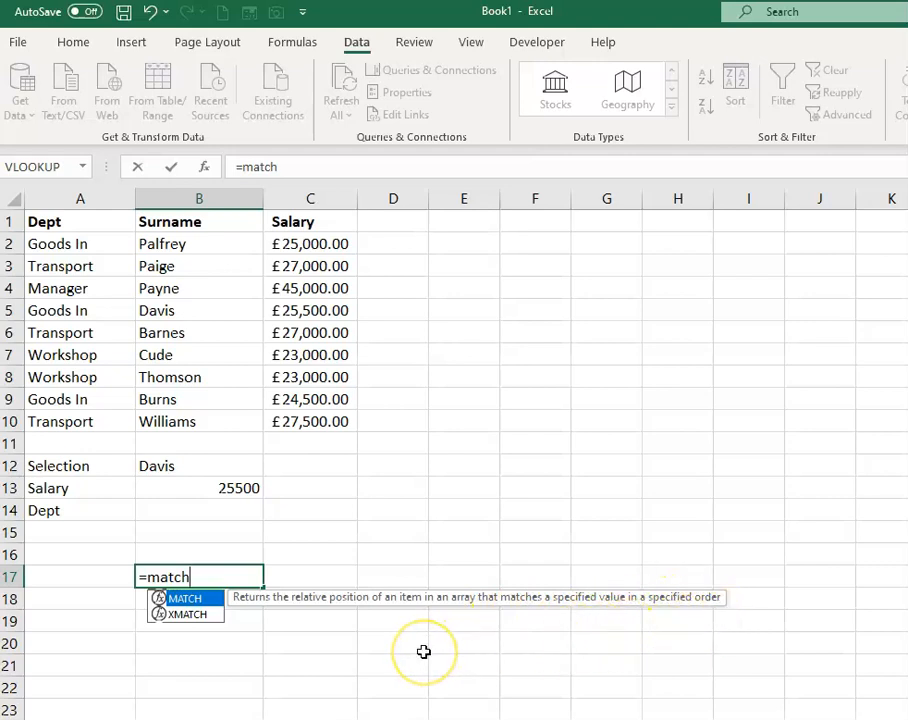
mouse_move(423, 651)
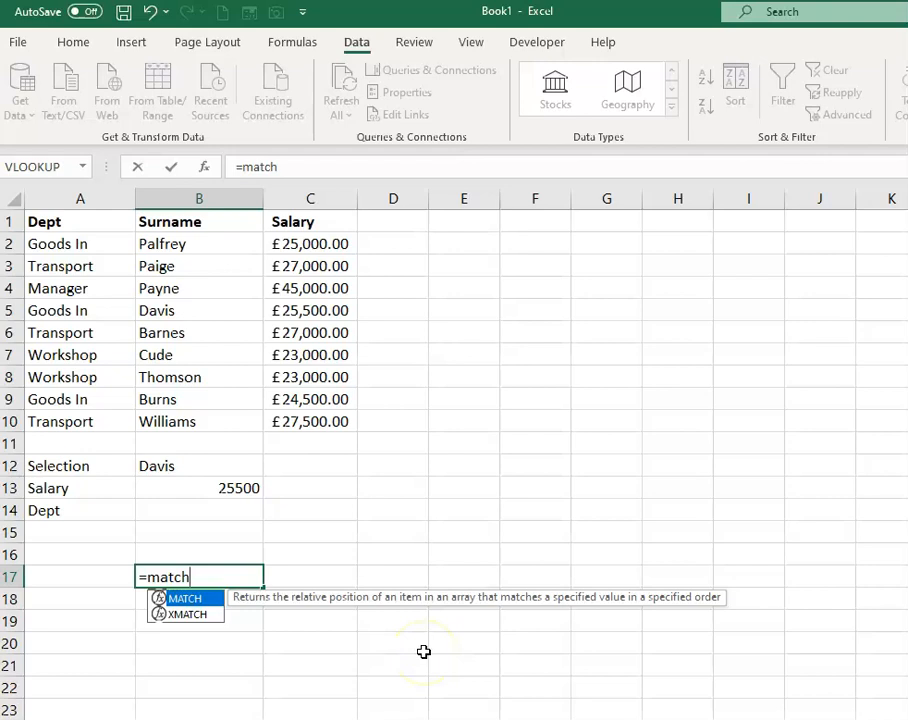
text(()
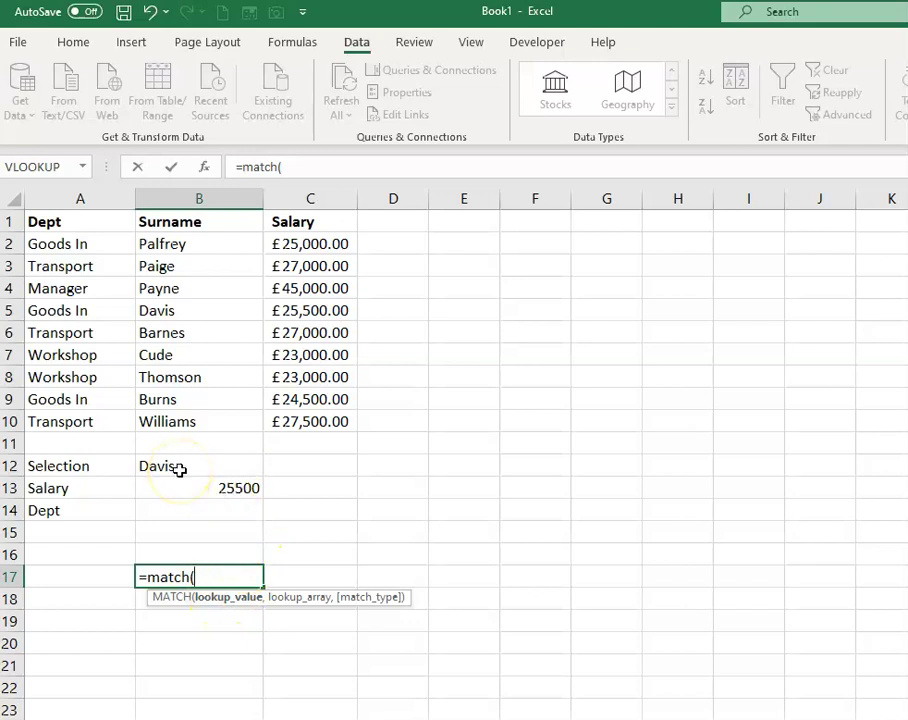
click(175, 466)
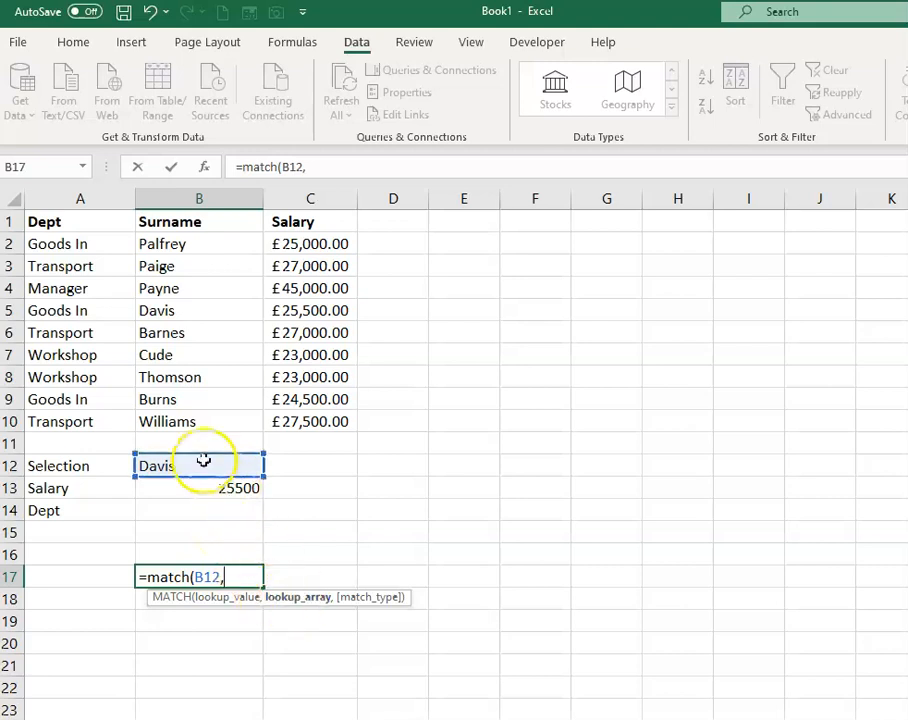
click(198, 421)
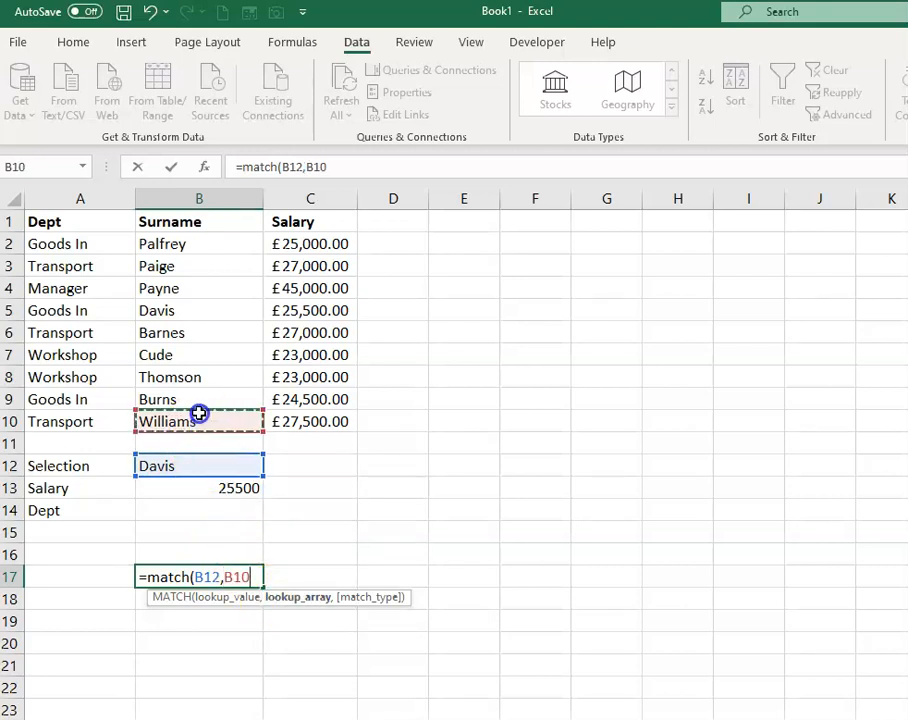
drag(198, 244, 198, 421)
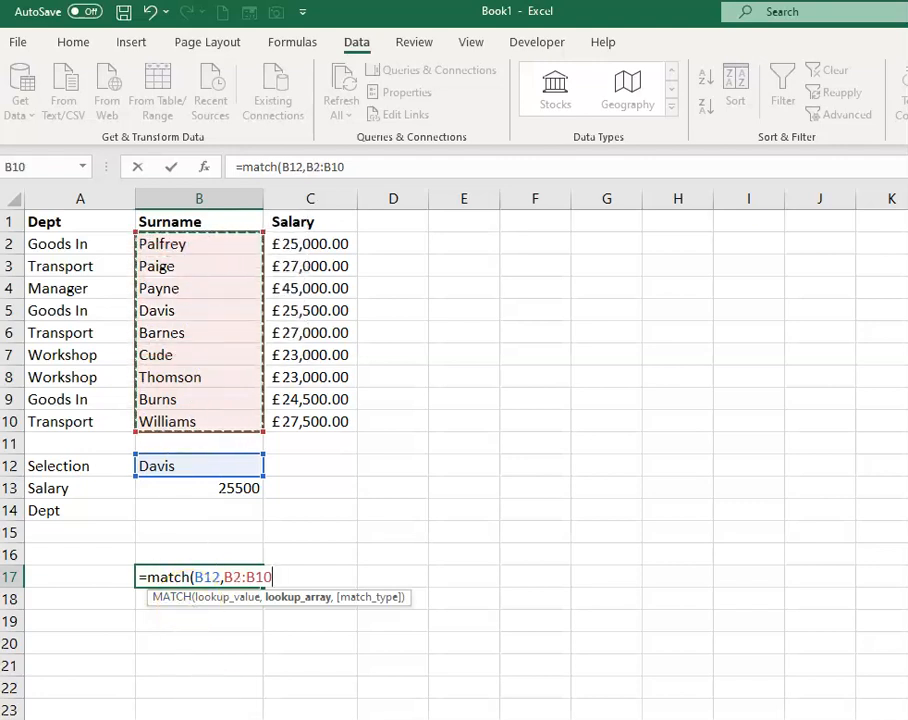
text(,)
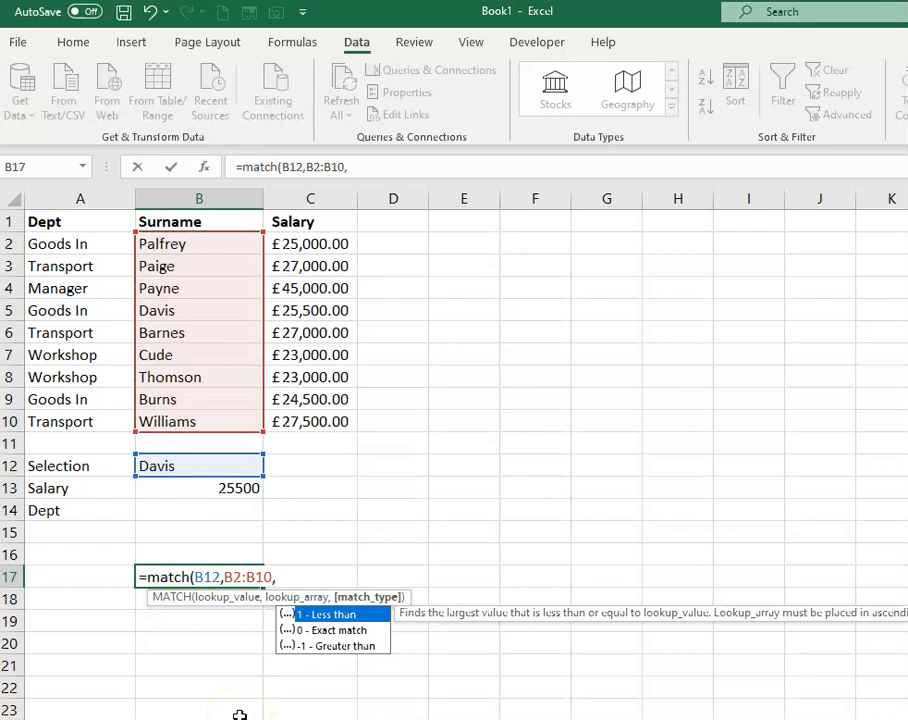
text(0))
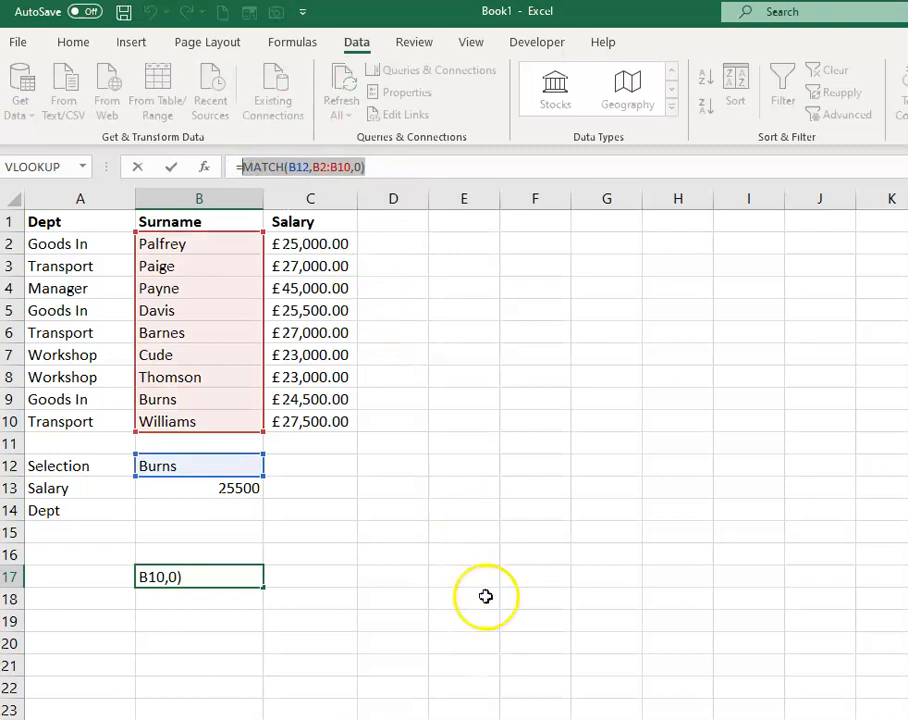
Nest MATCH(B12,B2:B10,0) into B13's INDEX formula, now returning 24500 for Burns.
click(198, 488)
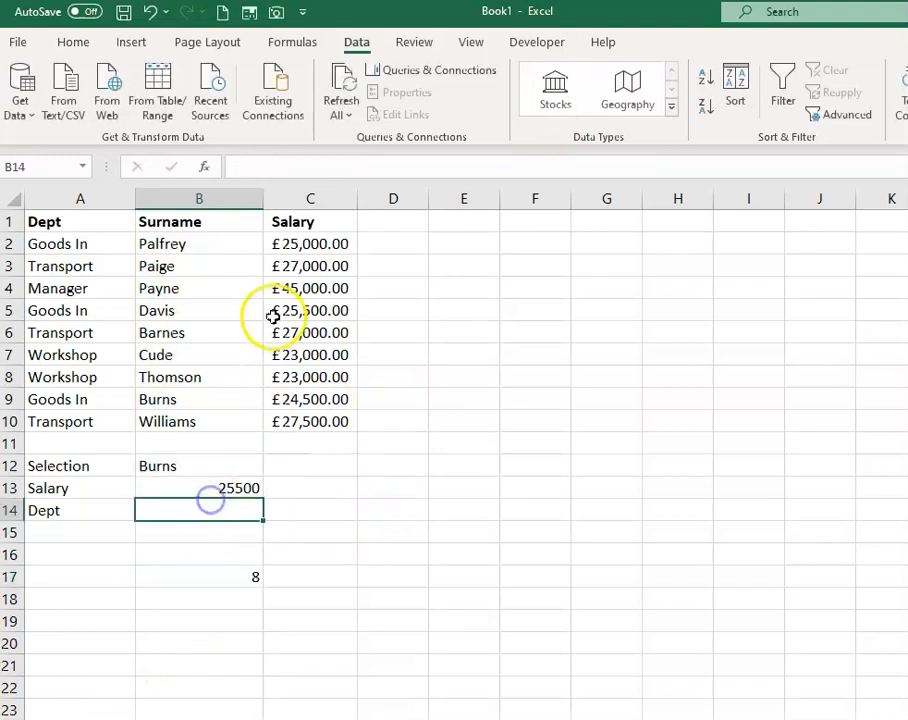
click(198, 488)
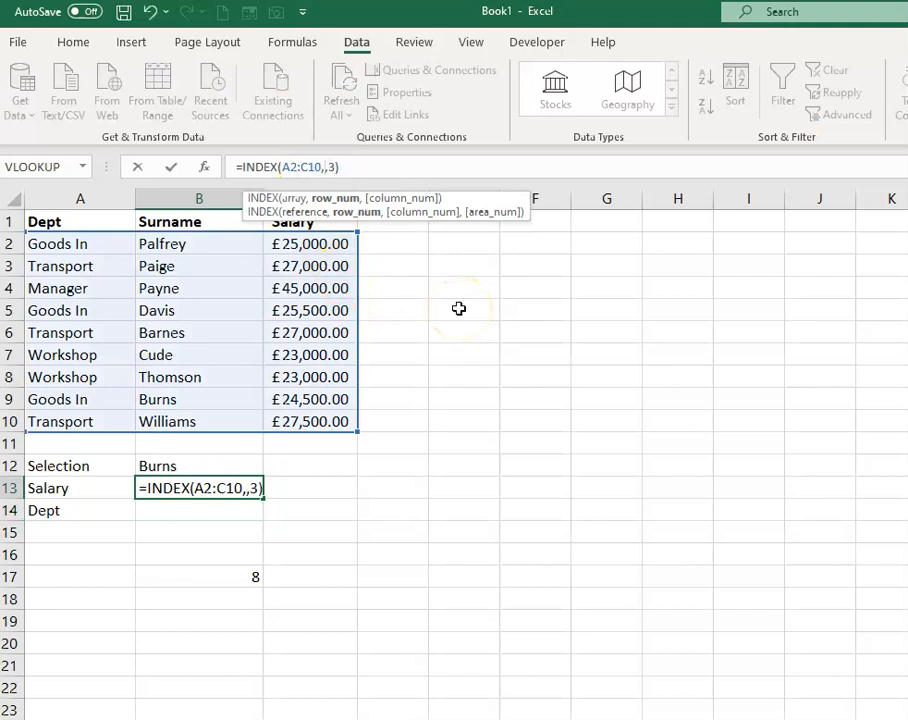
text(,MATCH(B12,B2:B10,0))
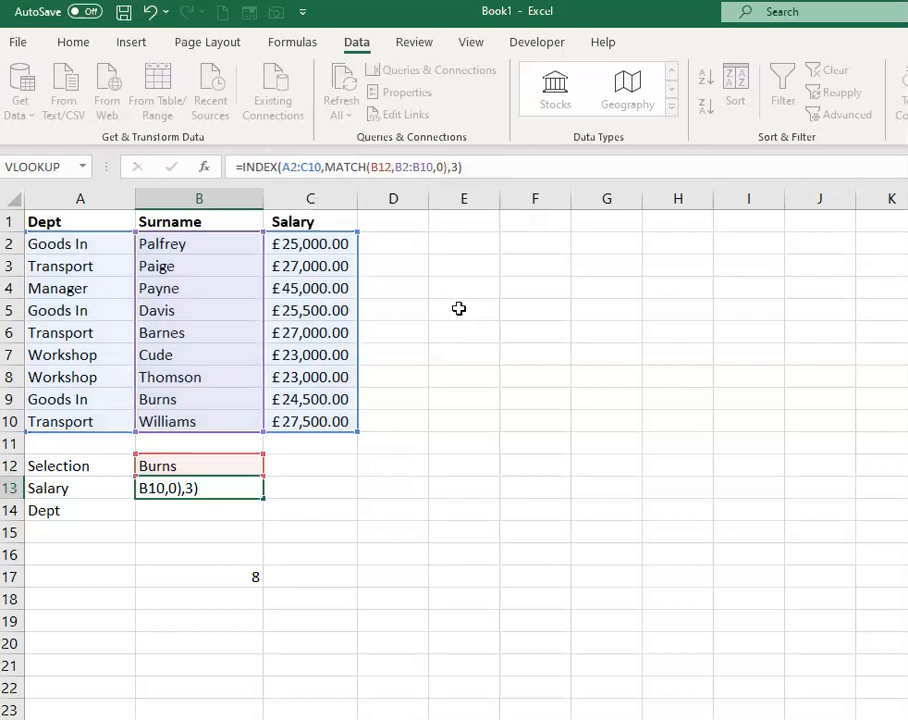
key(Enter)
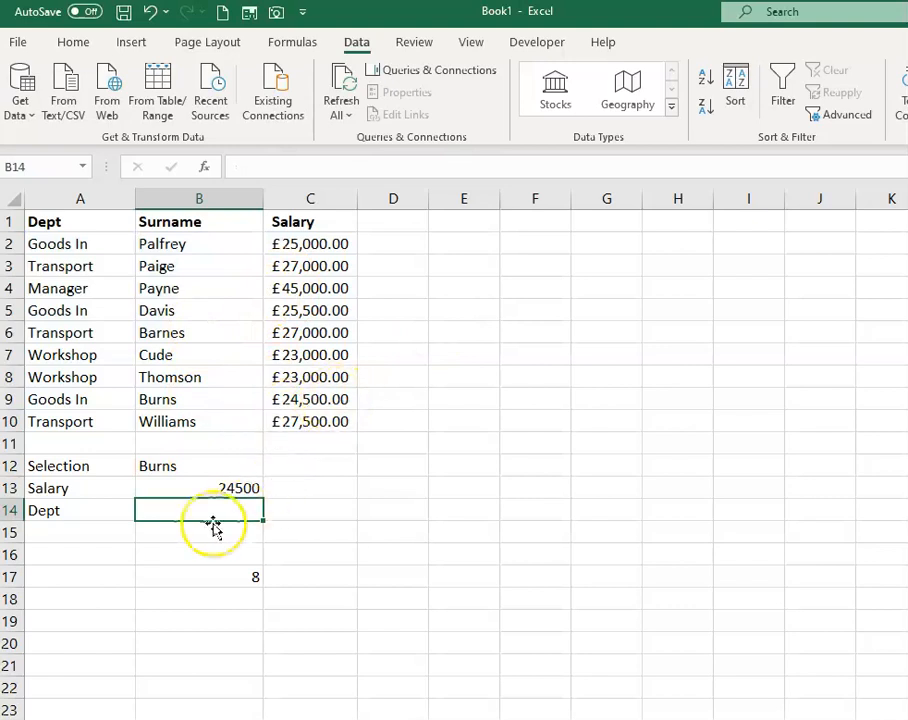
click(190, 488)
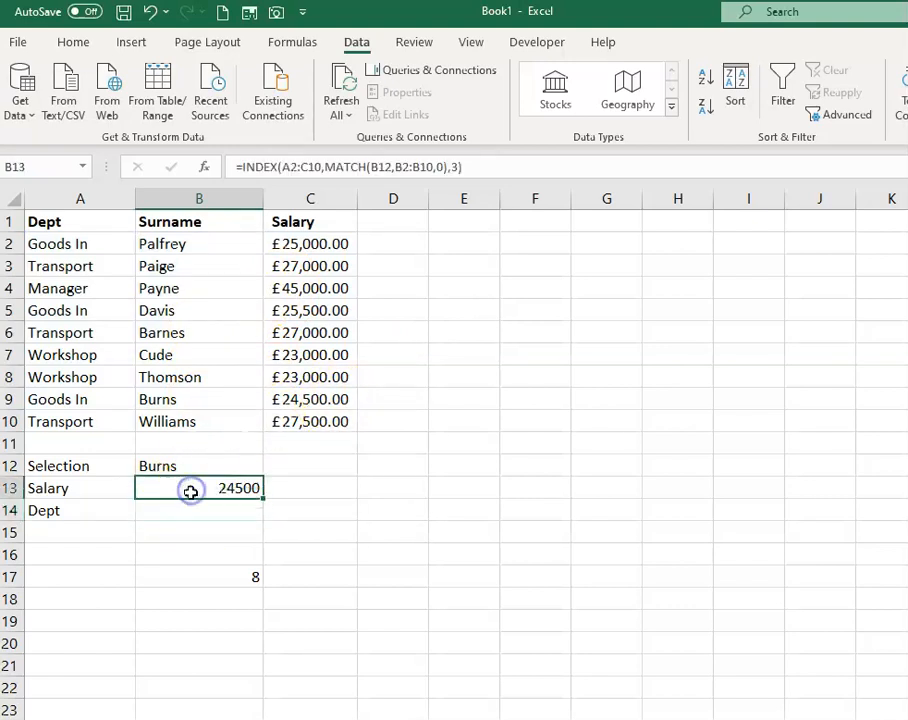
Make the salary formula references absolute and enter the Dept lookup returning Goods In.
double_click(199, 488)
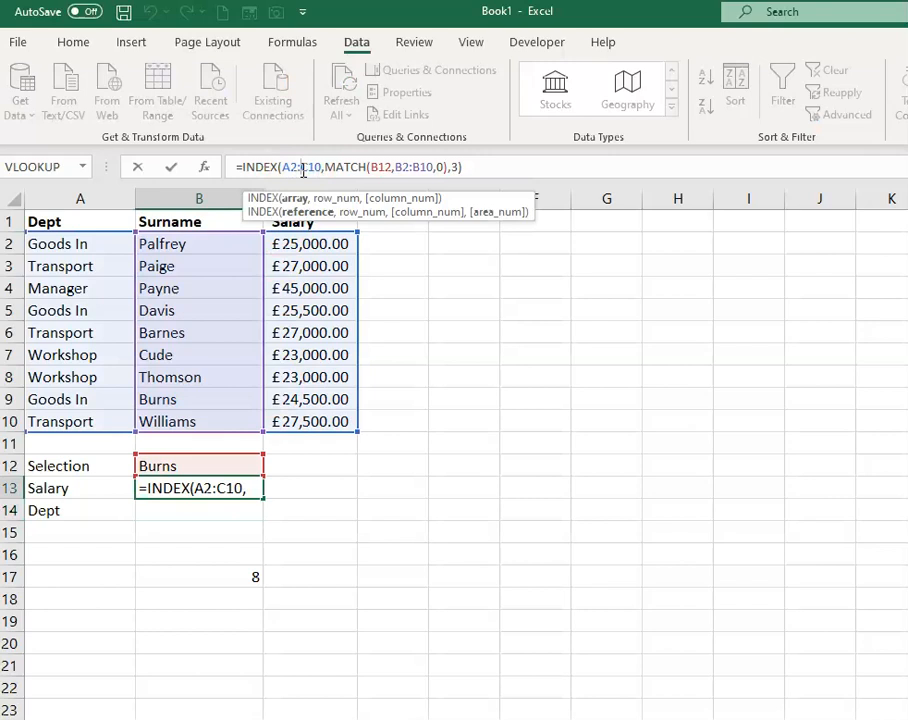
key(F4)
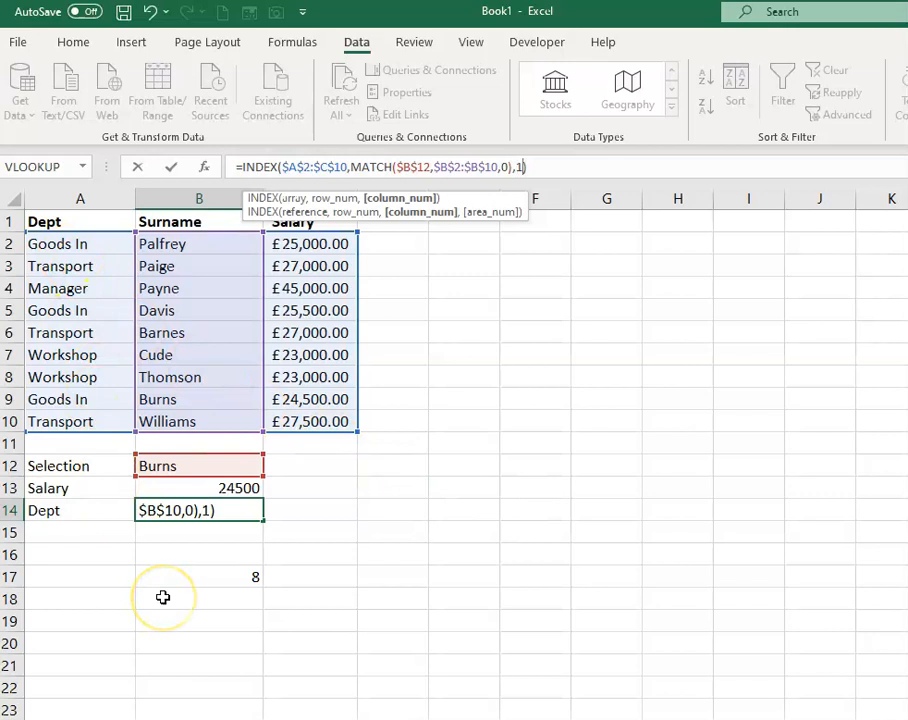
key(Enter)
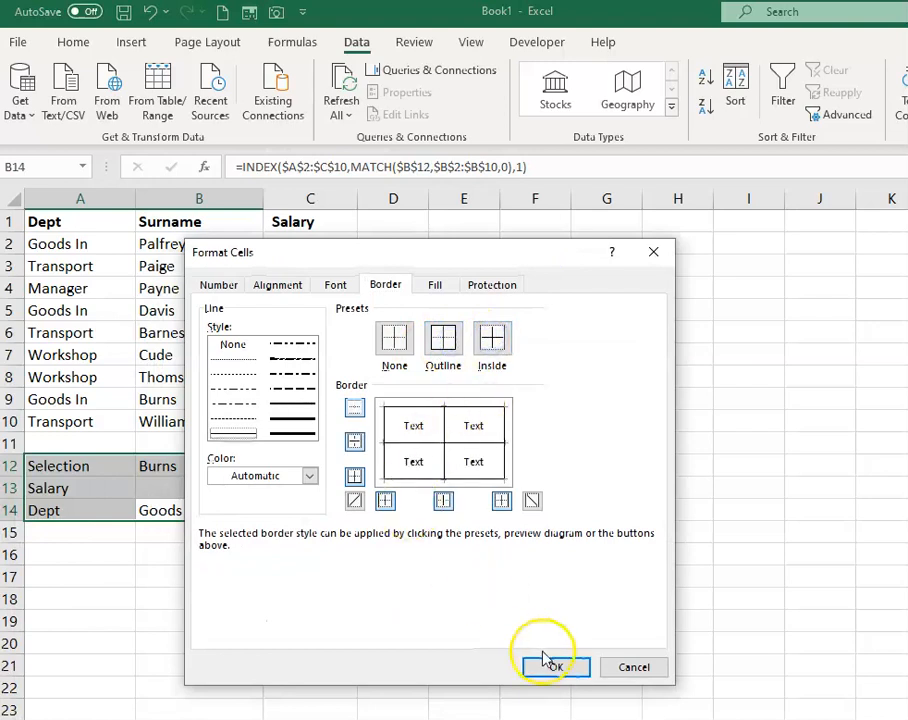
Apply borders to the lookup block and format B13 as £24,500.00 currency.
click(553, 667)
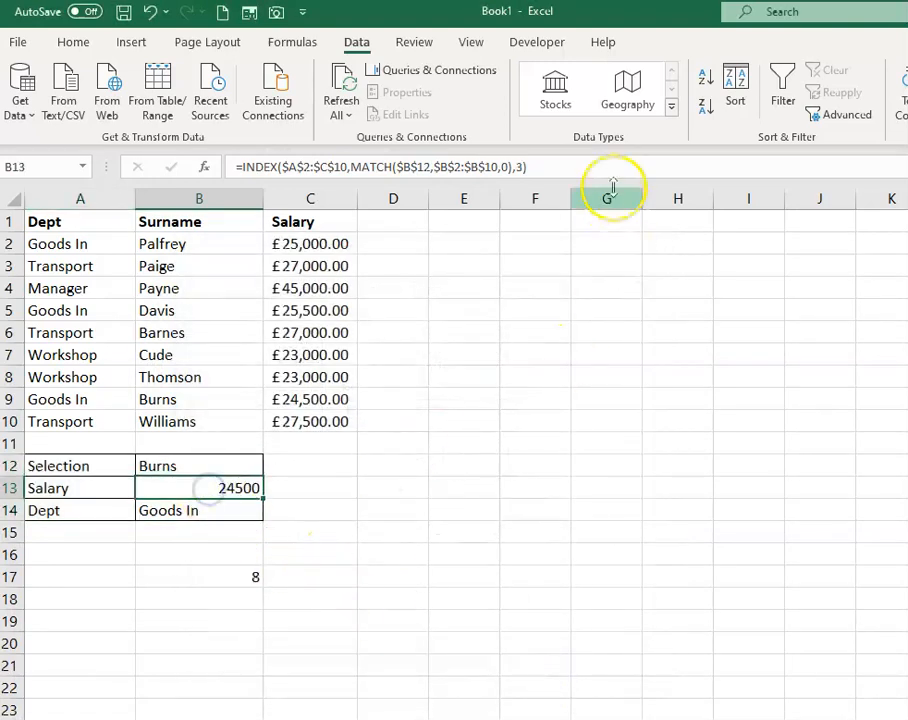
click(72, 42)
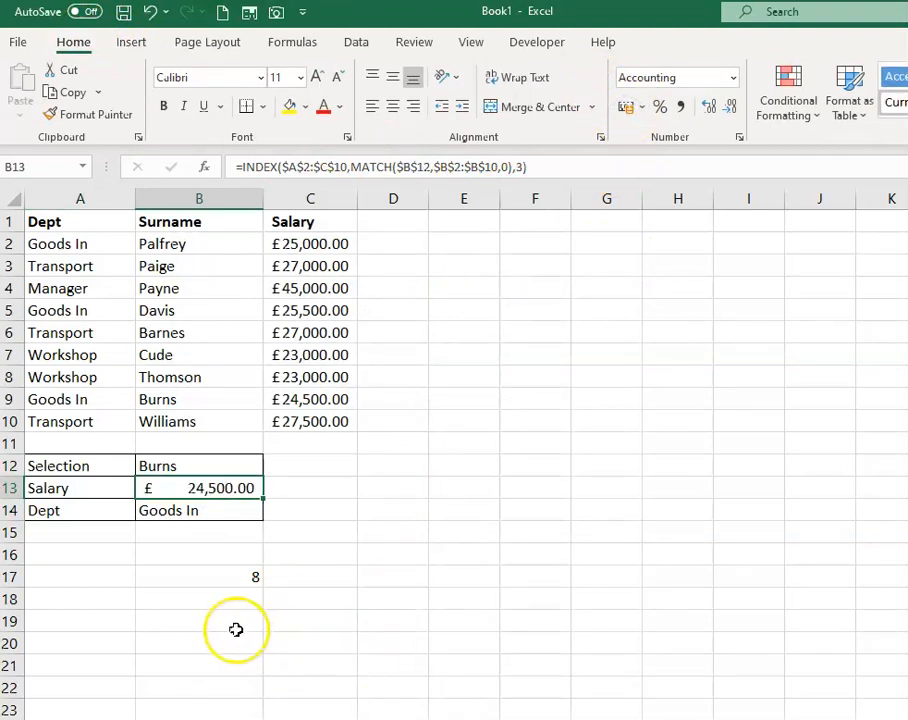
click(197, 598)
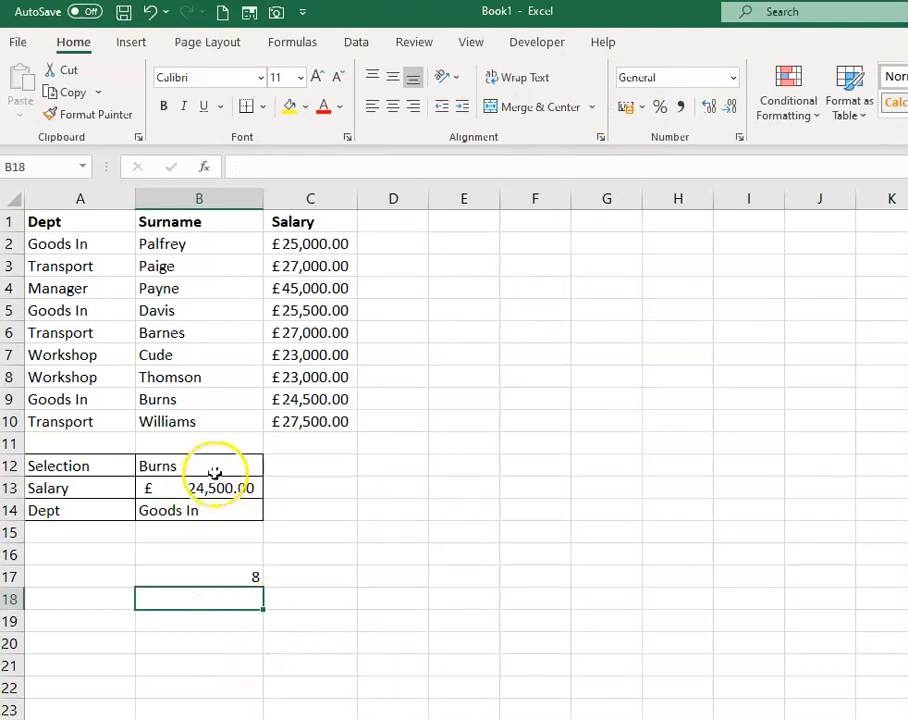
click(197, 576)
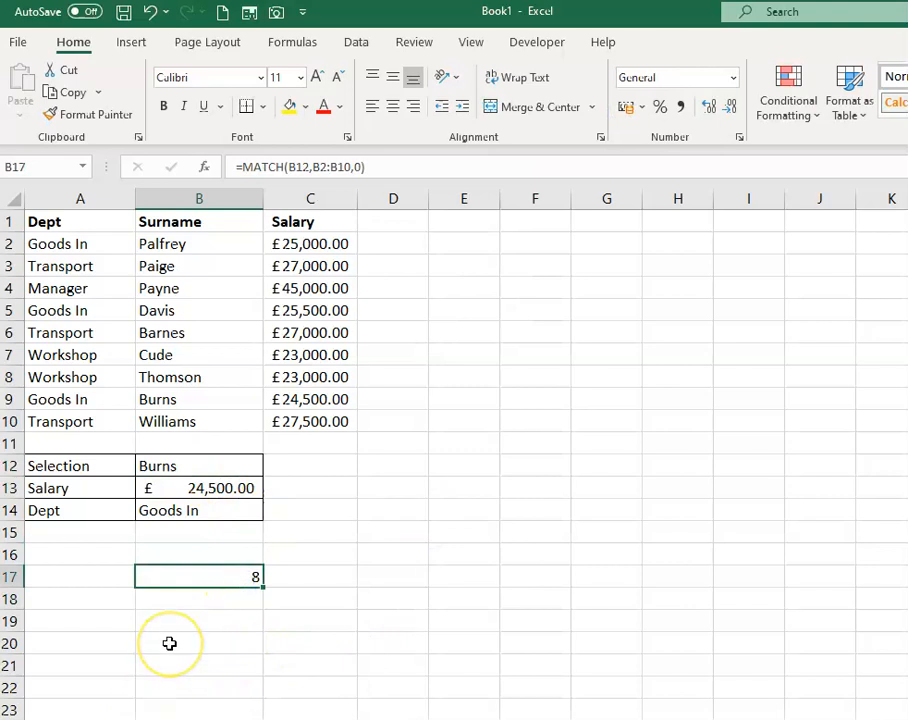
Test the B12 dropdown with Payne, then Davis, showing £25,500.00 and Goods In.
click(199, 465)
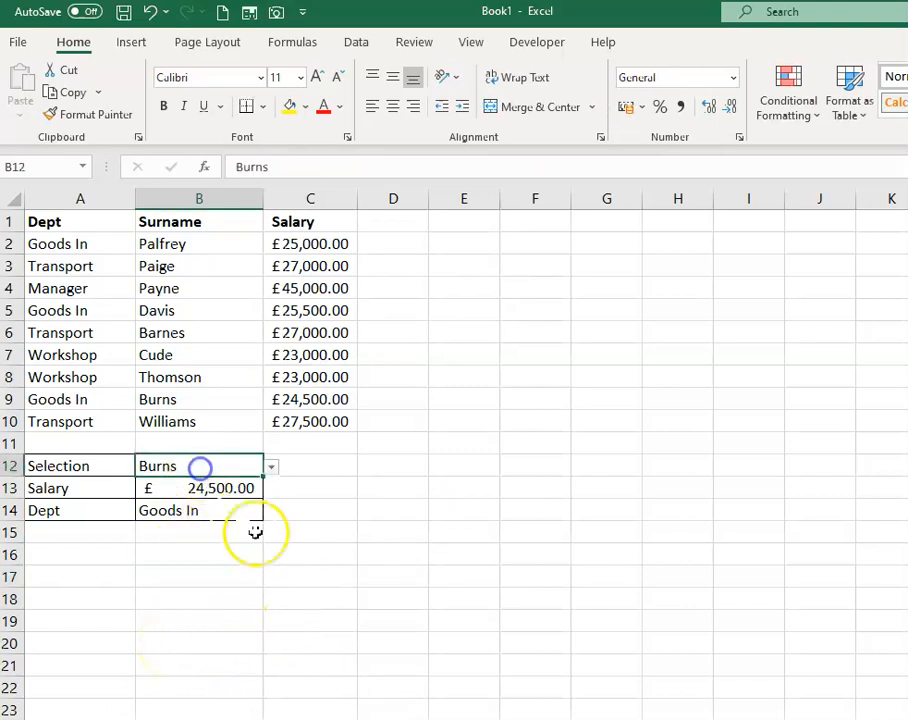
click(270, 466)
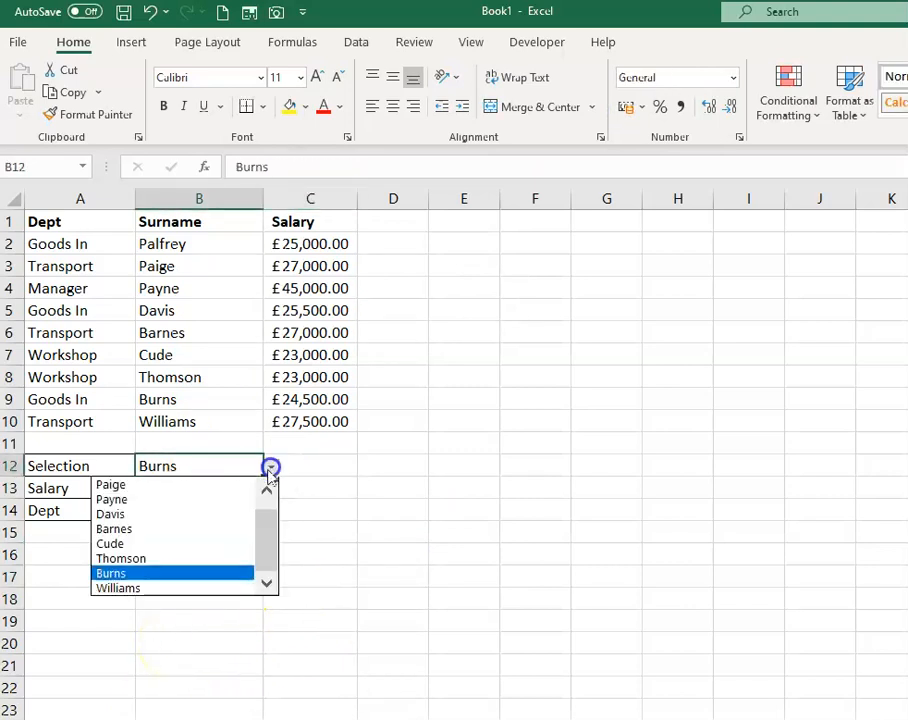
click(112, 499)
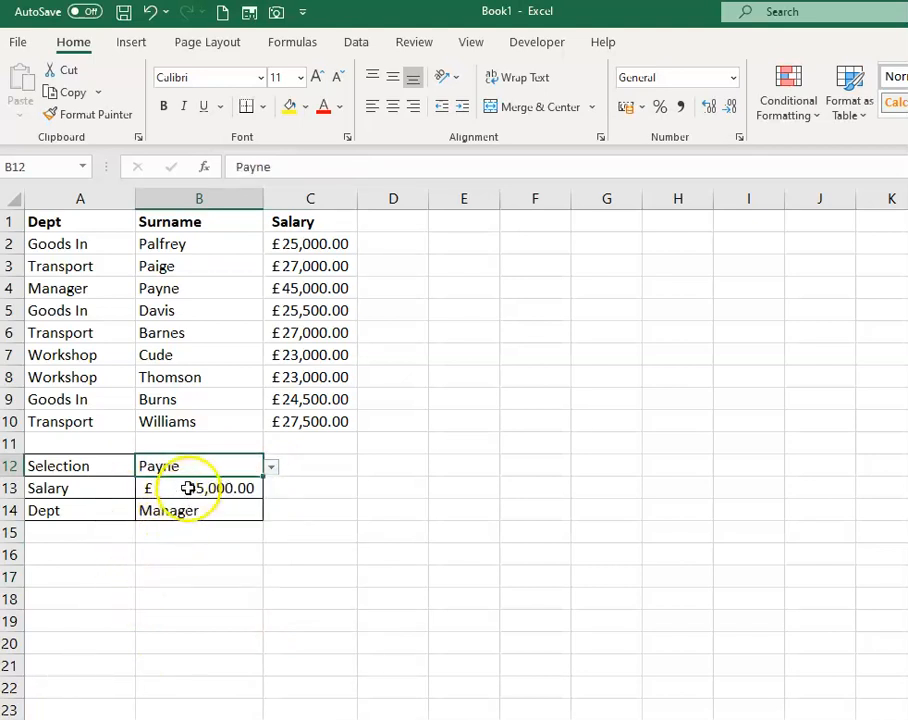
click(270, 465)
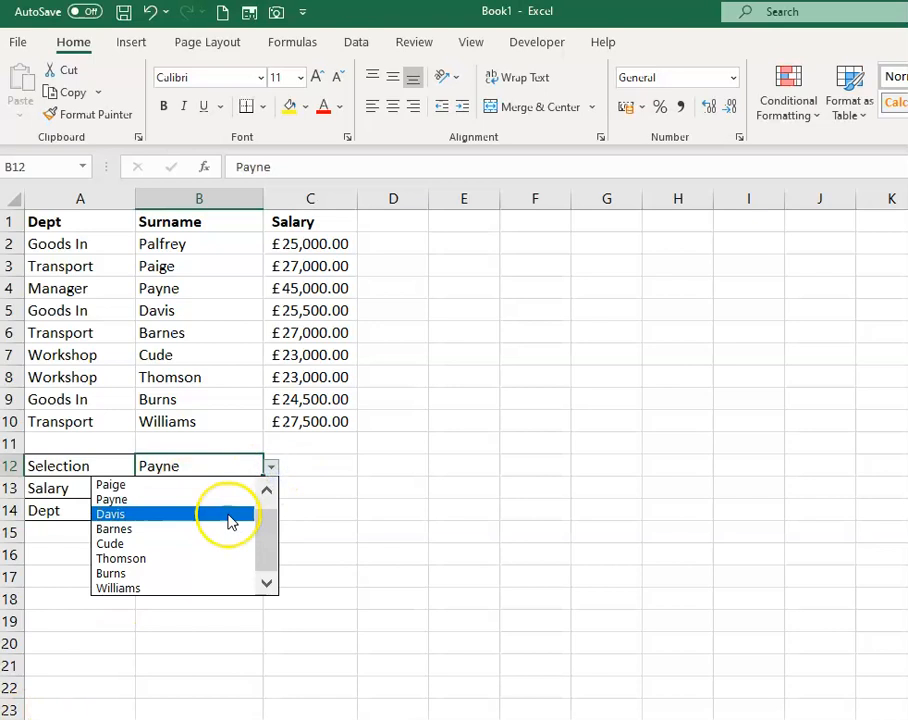
click(108, 513)
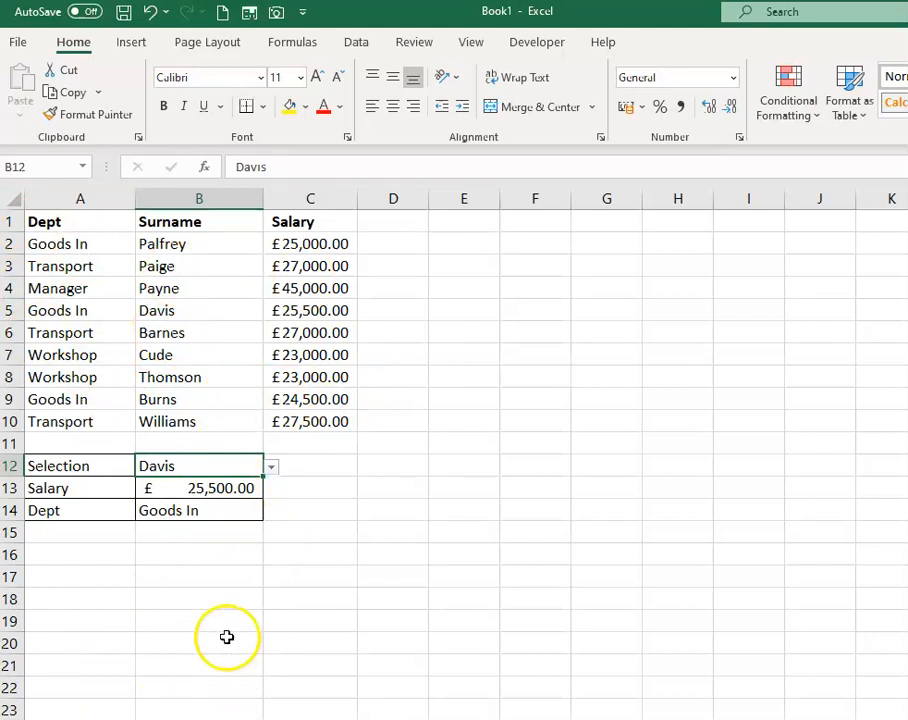
mouse_move(271, 623)
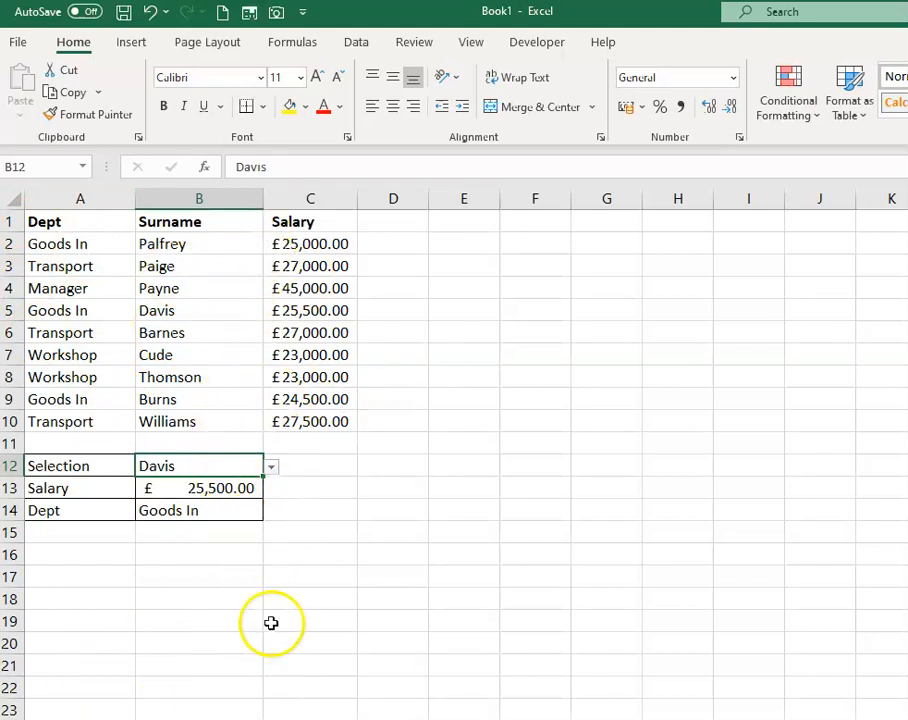
mouse_move(270, 466)
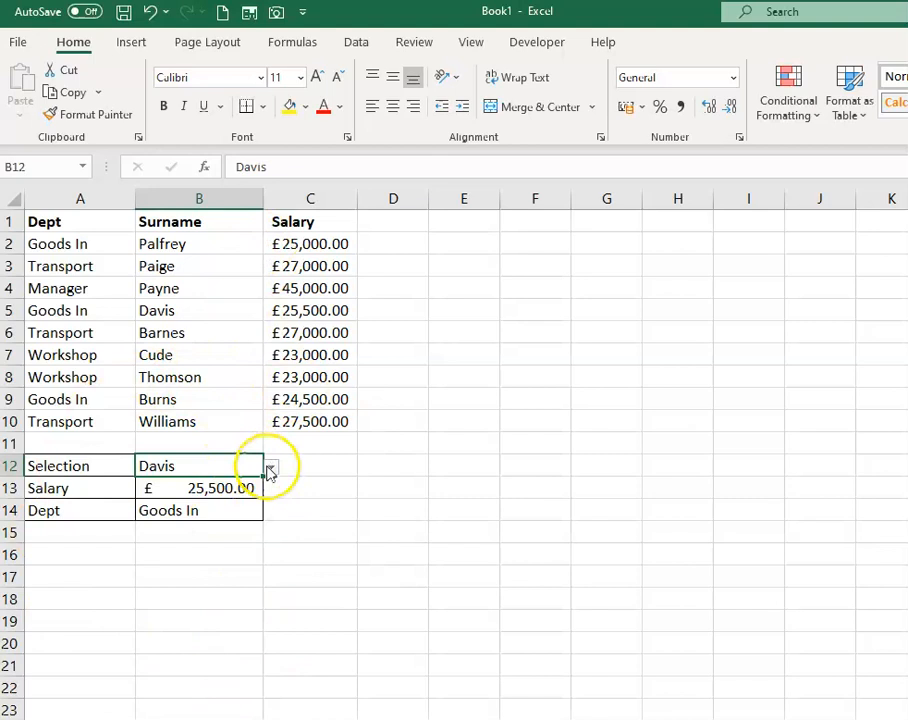
click(216, 550)
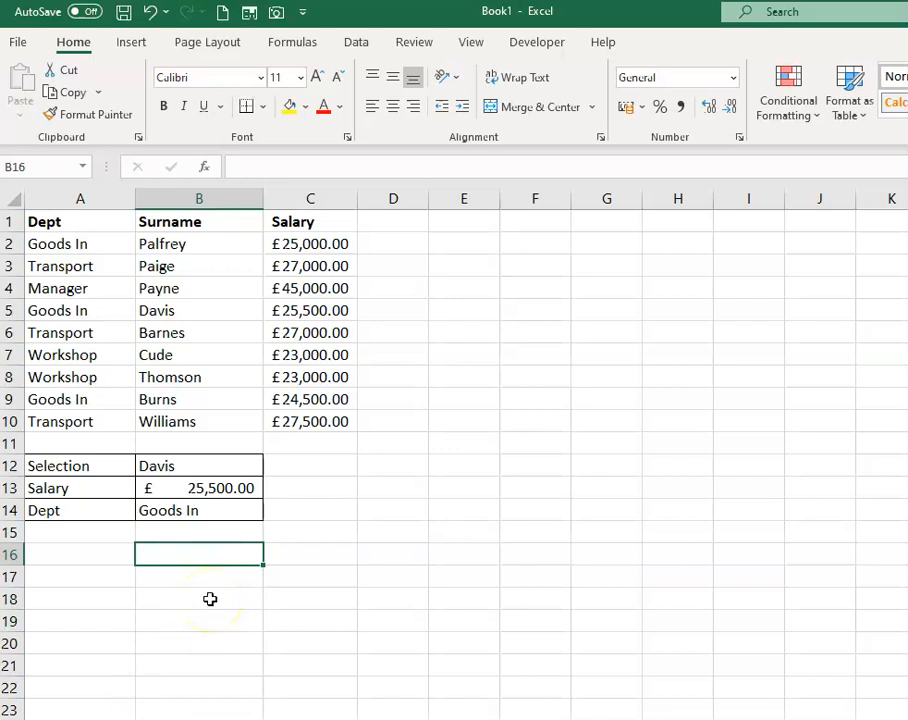
mouse_move(205, 643)
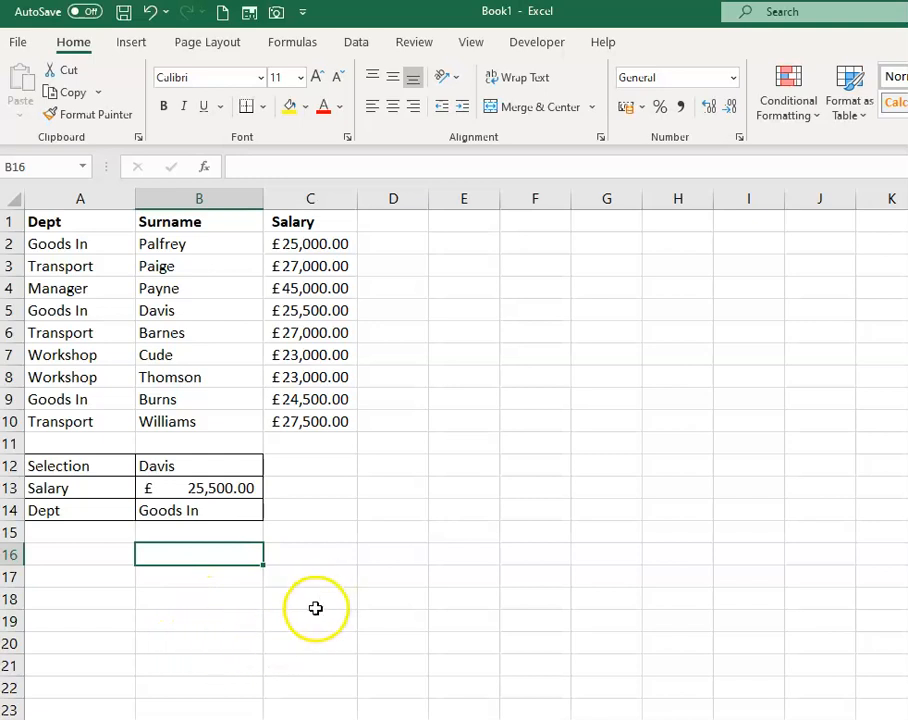
mouse_move(358, 585)
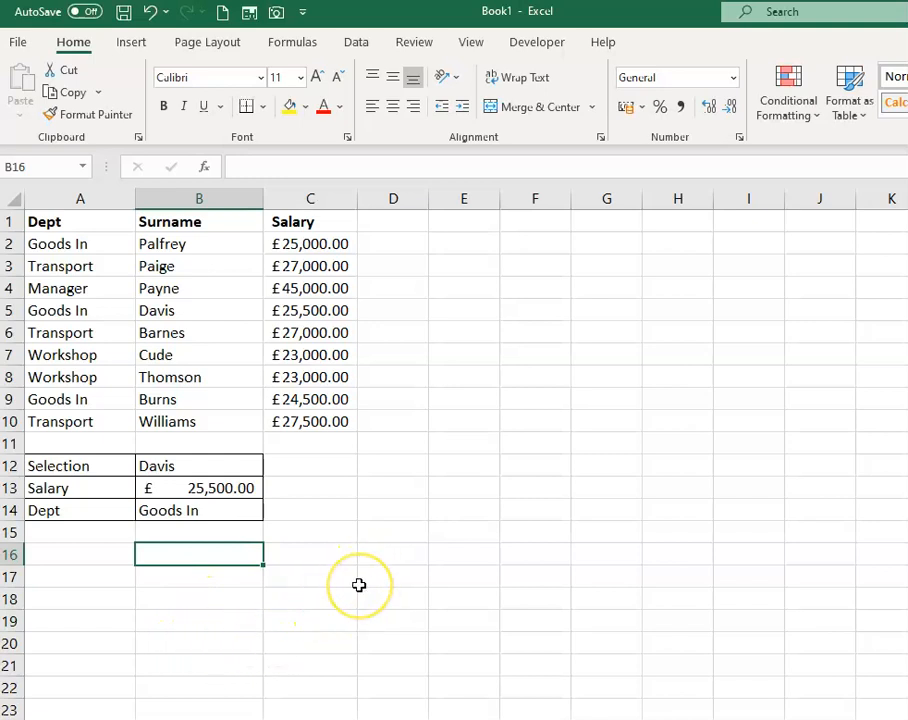